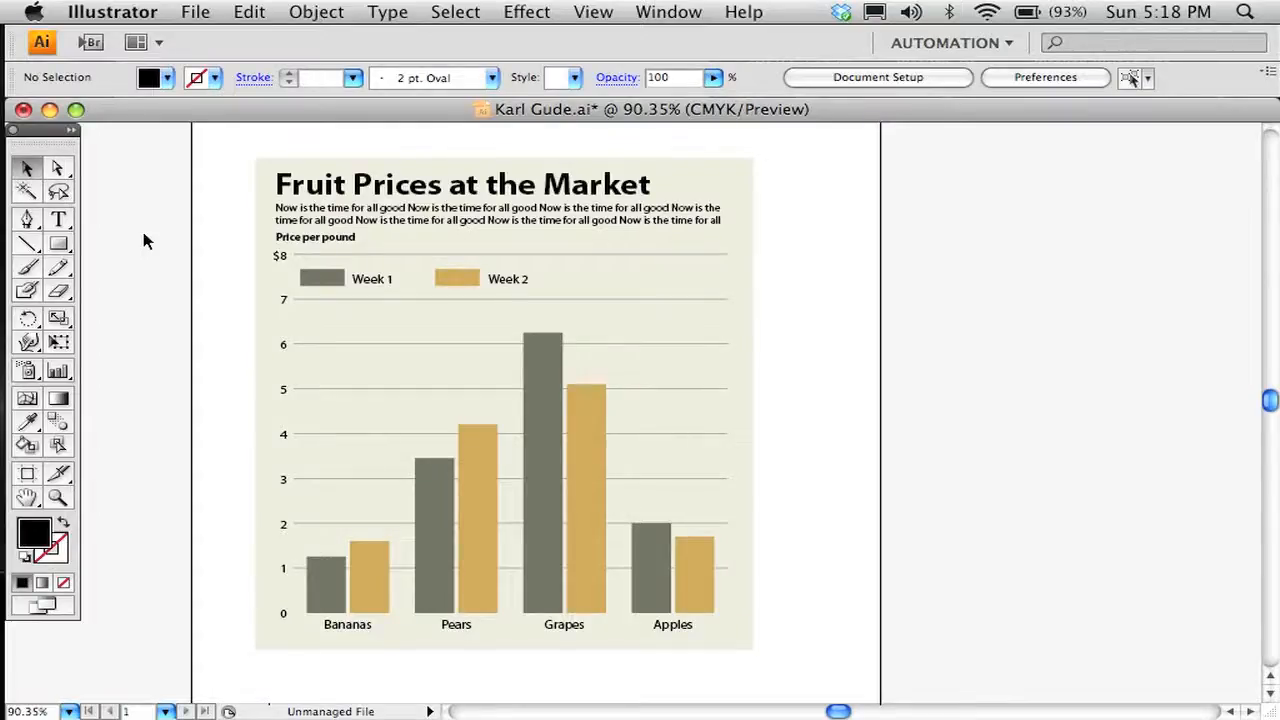
{"action": "mouse_move", "coordinate": [184, 200]}
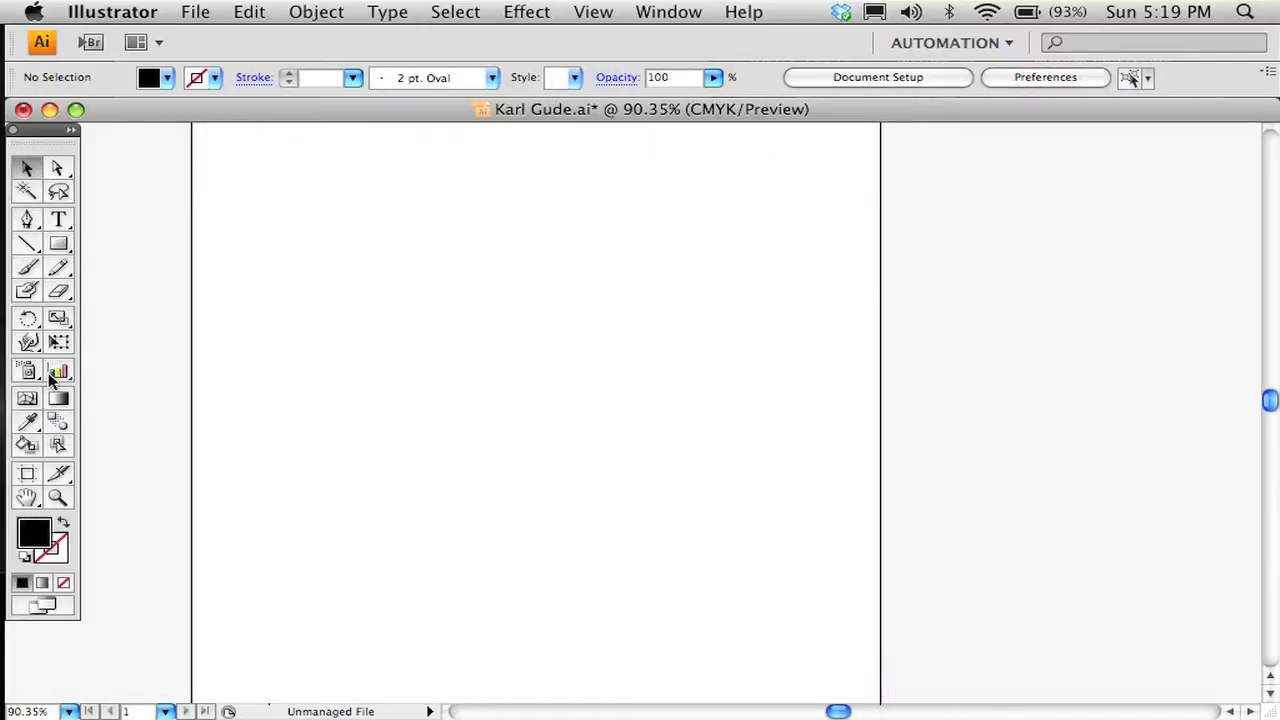
{"action": "mouse_move", "coordinate": [58, 372]}
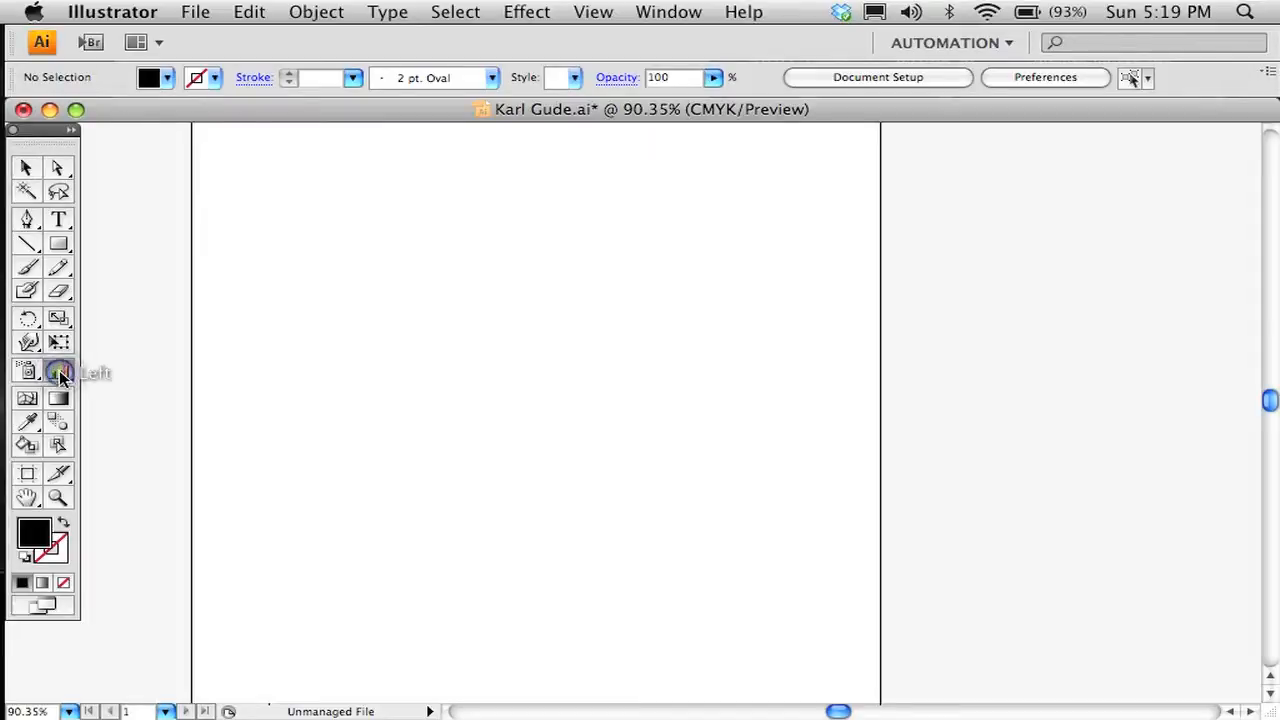
- Choose the Column Graph Tool from the Graph tool flyout
{"action": "left_click", "coordinate": [58, 374]}
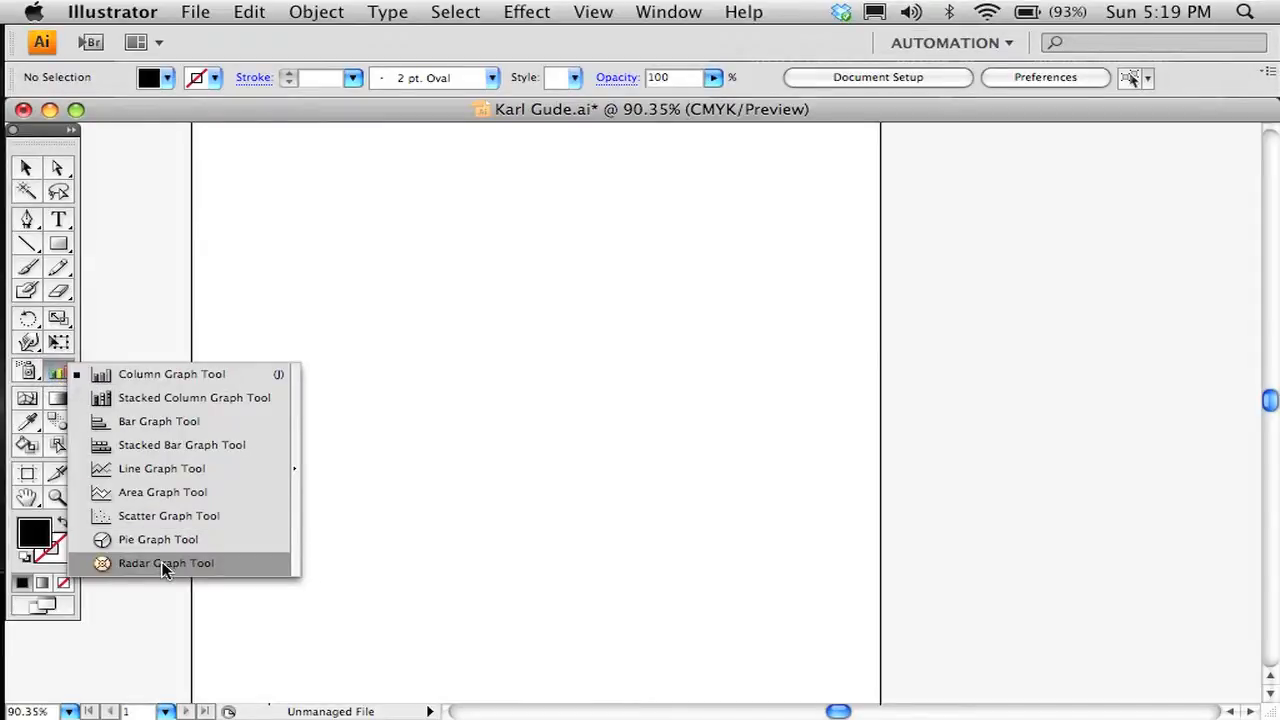
{"action": "mouse_move", "coordinate": [158, 420]}
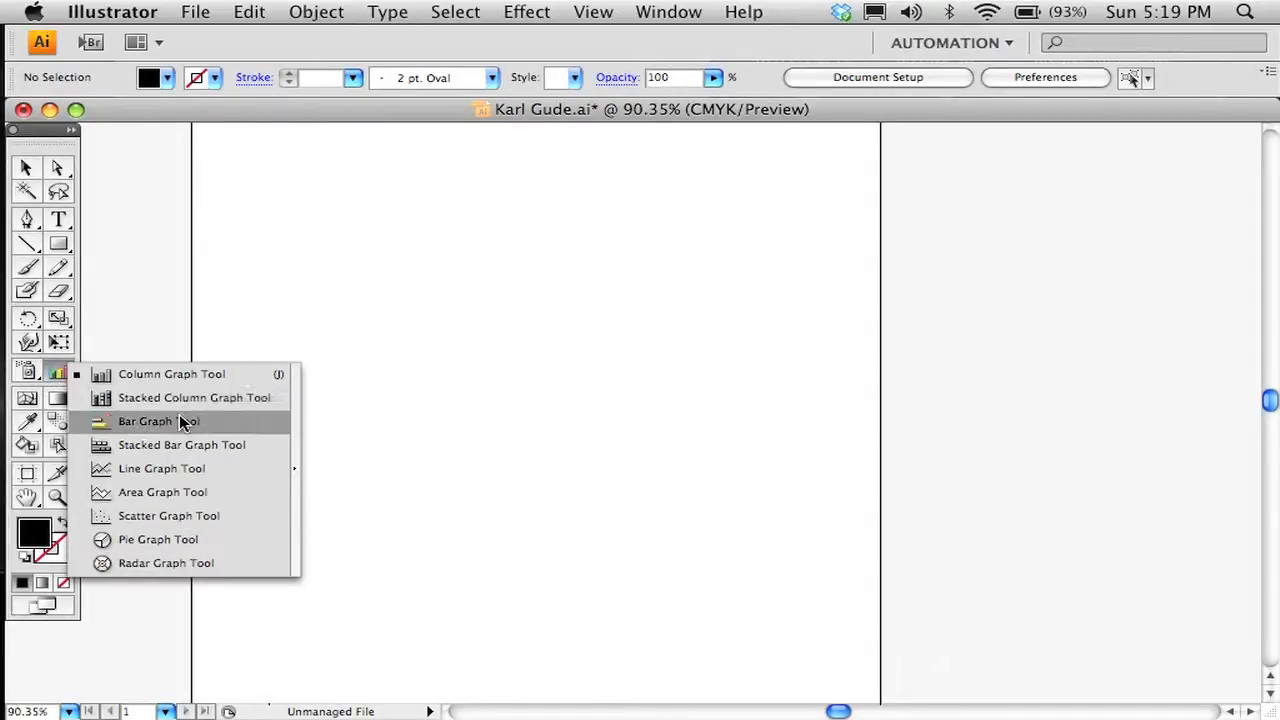
{"action": "mouse_move", "coordinate": [172, 374]}
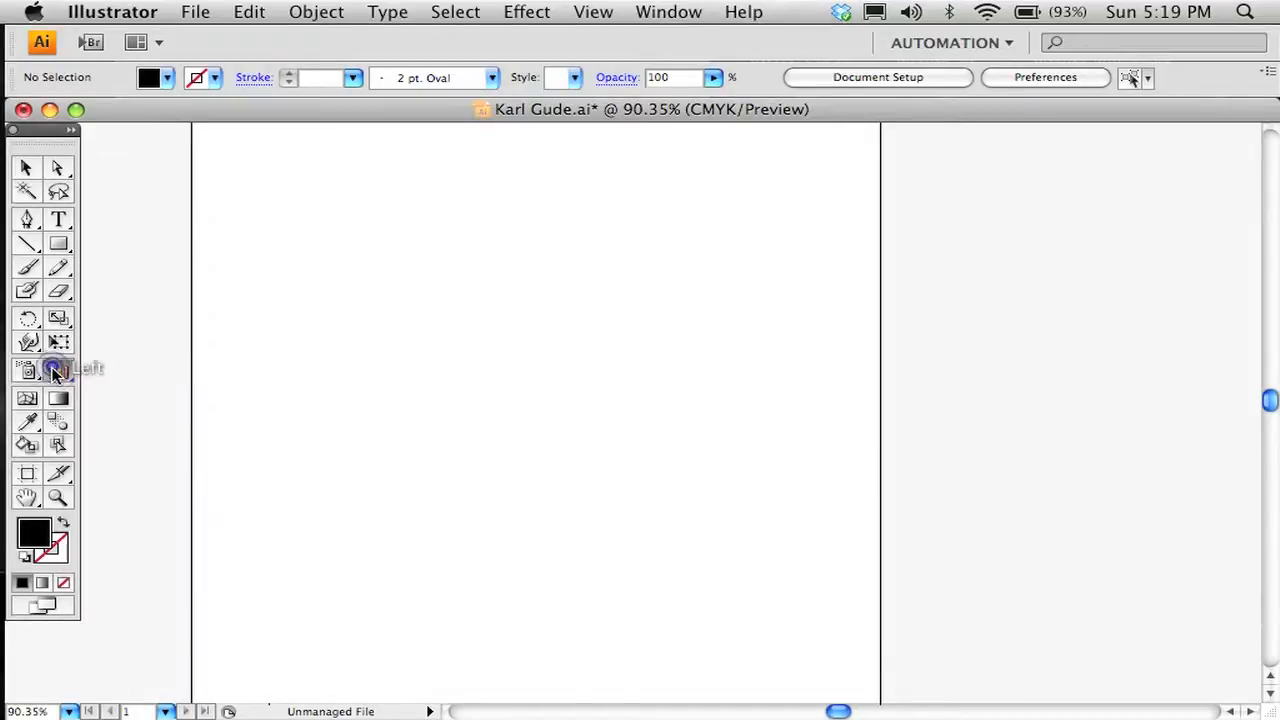
{"action": "mouse_move", "coordinate": [58, 372]}
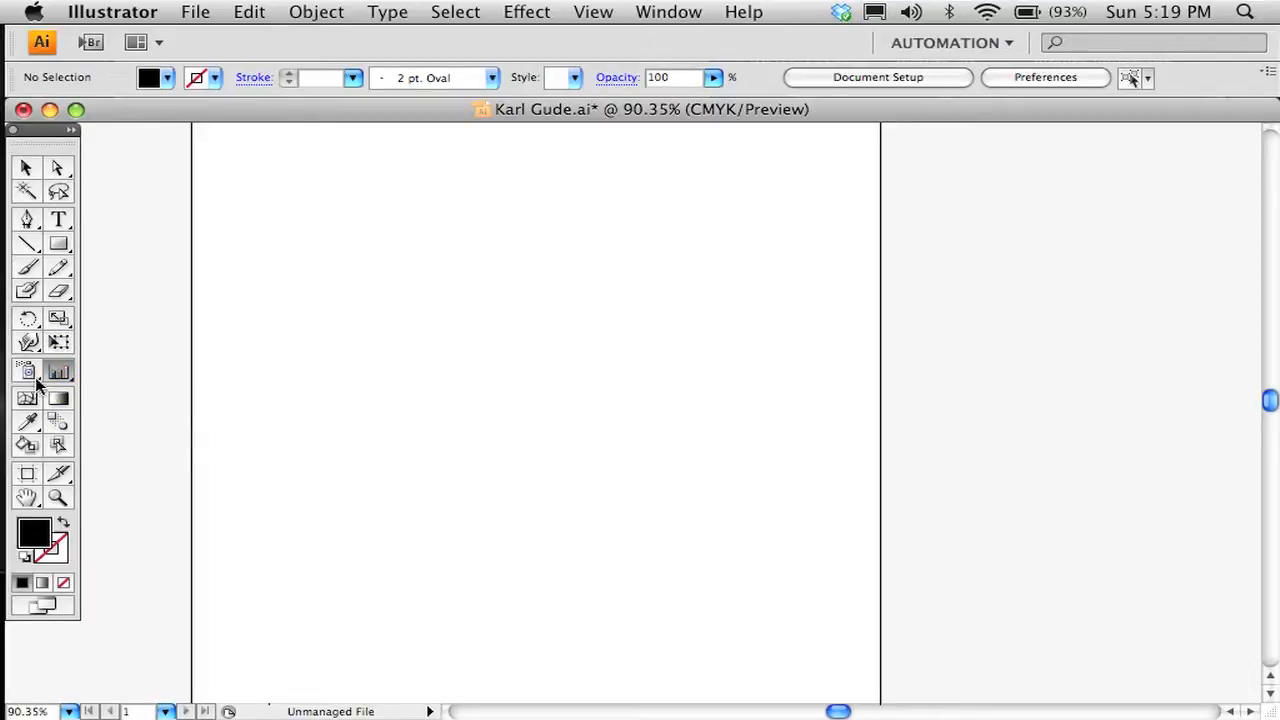
- Start a new column graph on the artboard, dismissing the Graph size prompt and dragging its area
{"action": "left_click", "coordinate": [58, 370]}
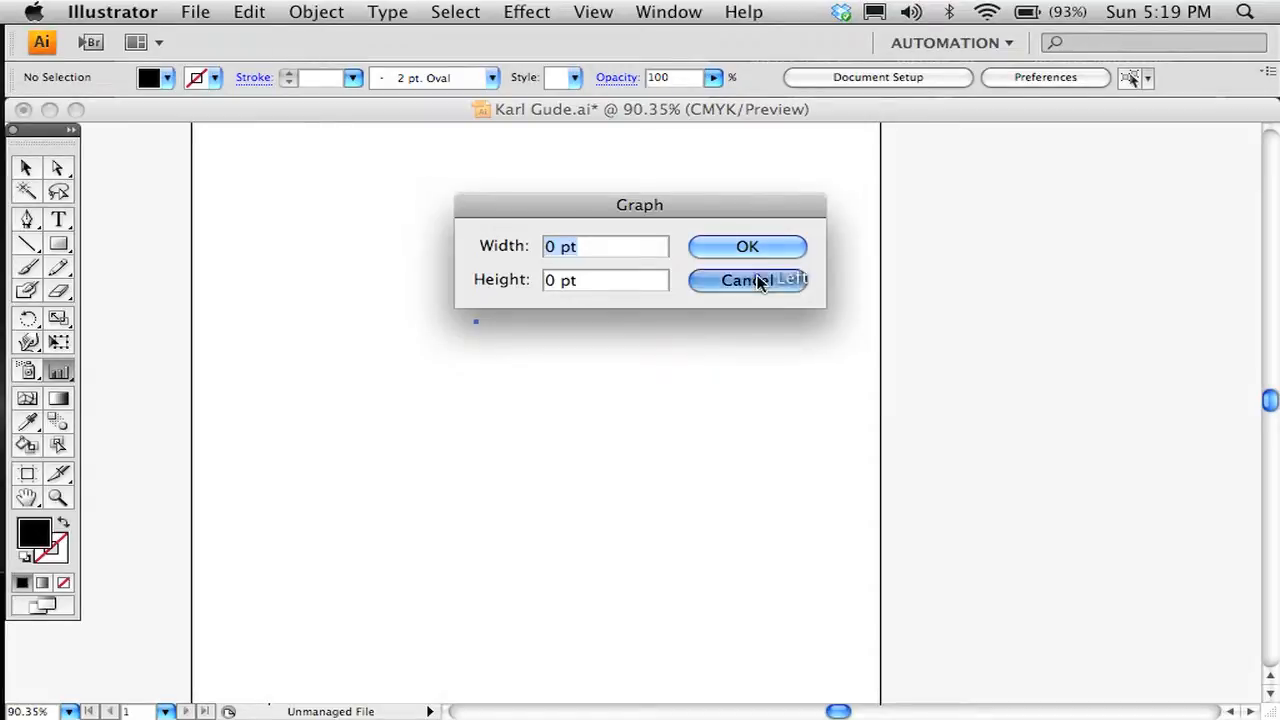
{"action": "left_click", "coordinate": [748, 280]}
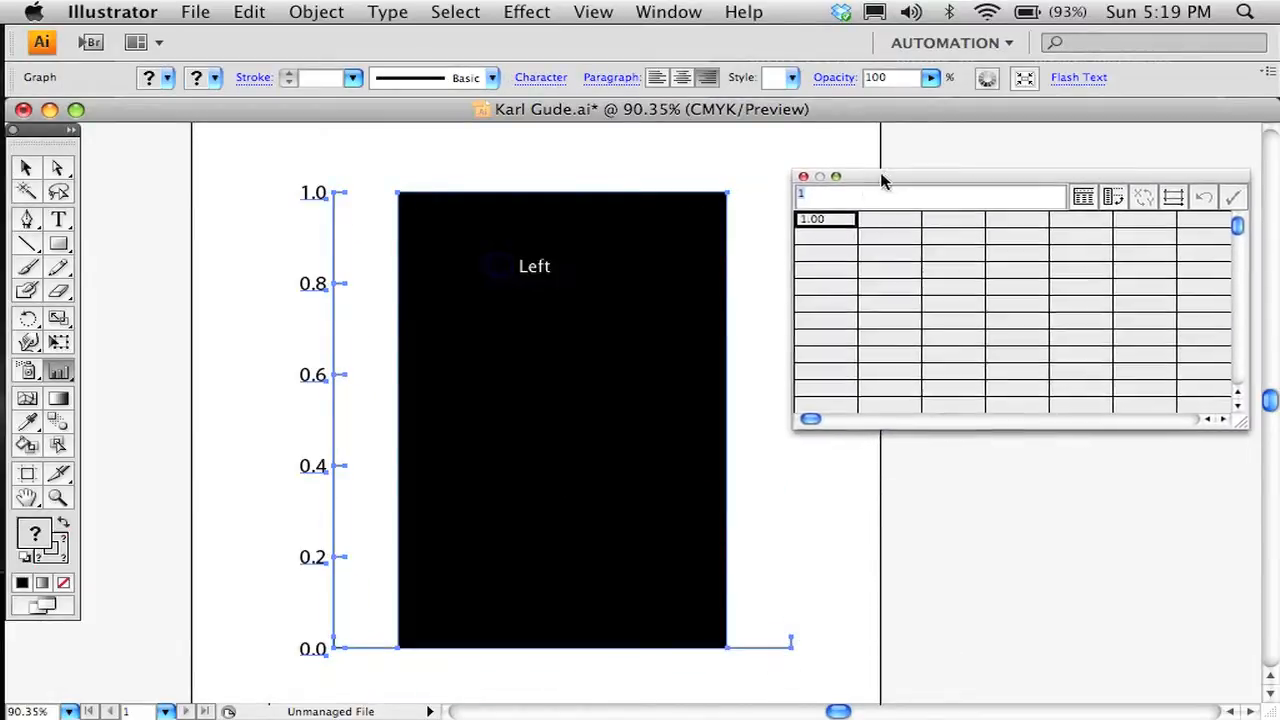
- Enter Week 1 and Week 2 headers with prices for Bananas, Pears, Grapes and Apples
{"action": "left_click_drag", "start_coordinate": [856, 176], "coordinate": [832, 192]}
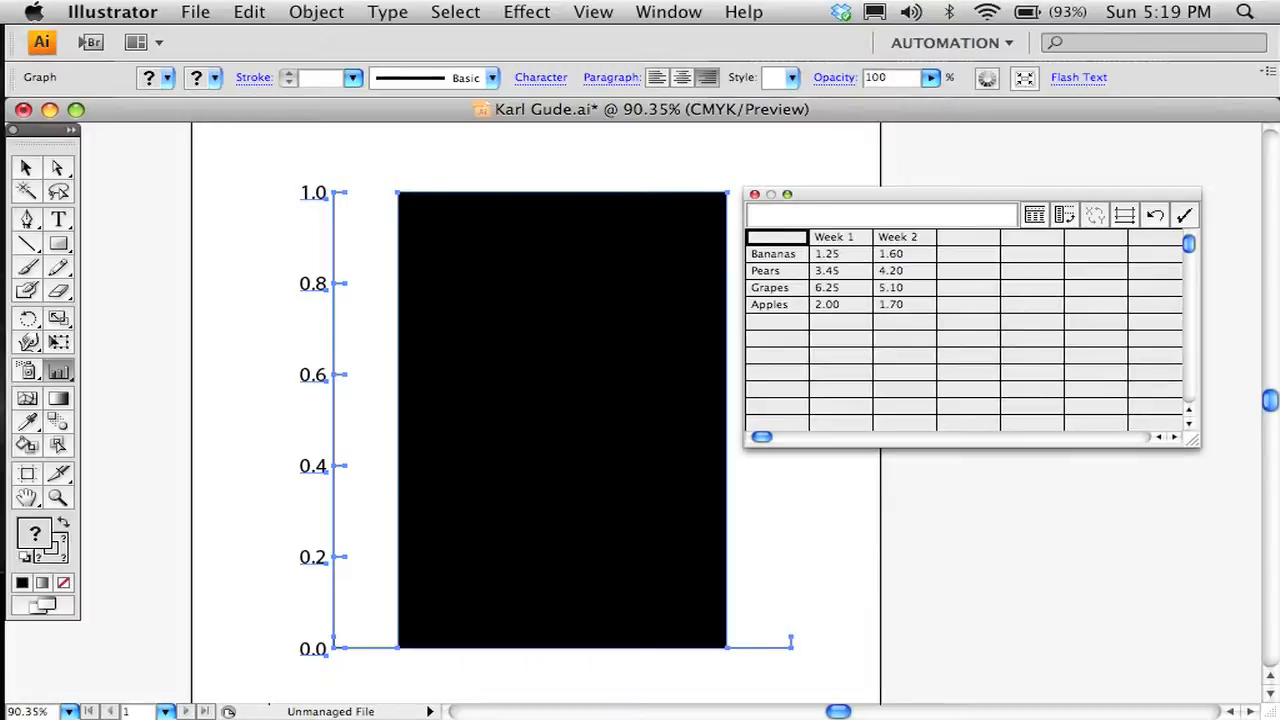
{"action": "left_click", "coordinate": [904, 320]}
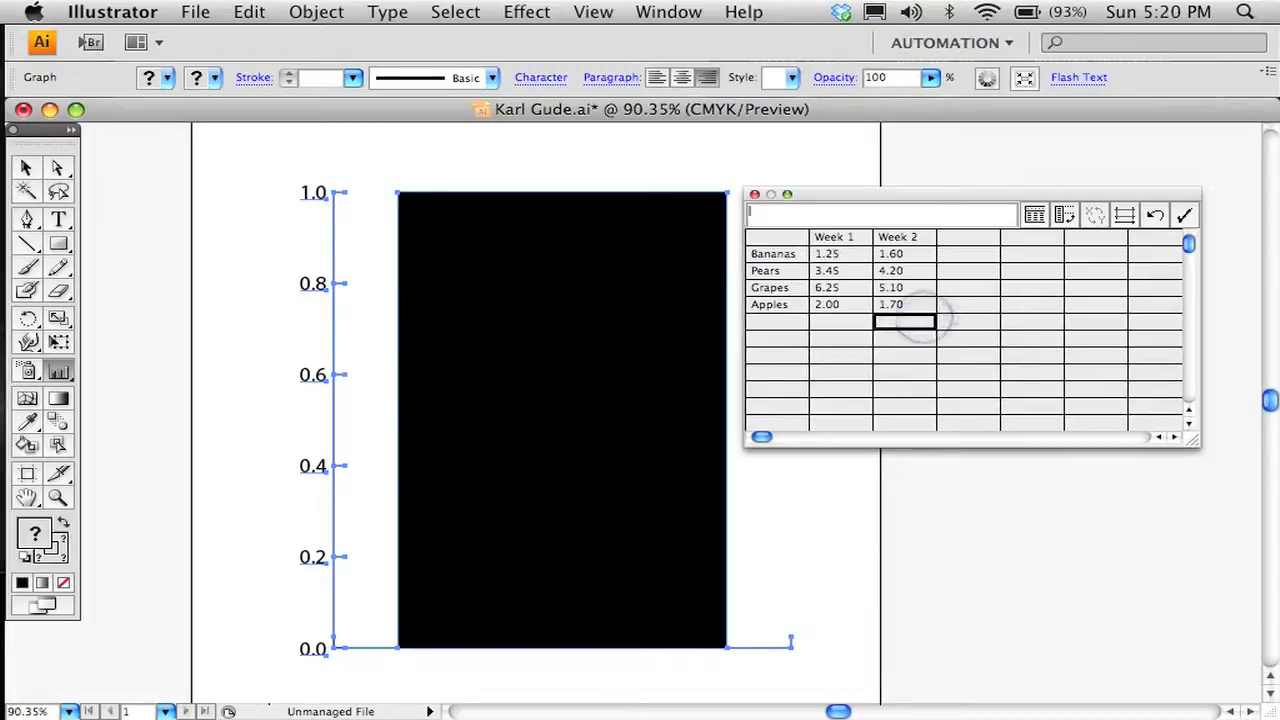
{"action": "left_click", "coordinate": [904, 252]}
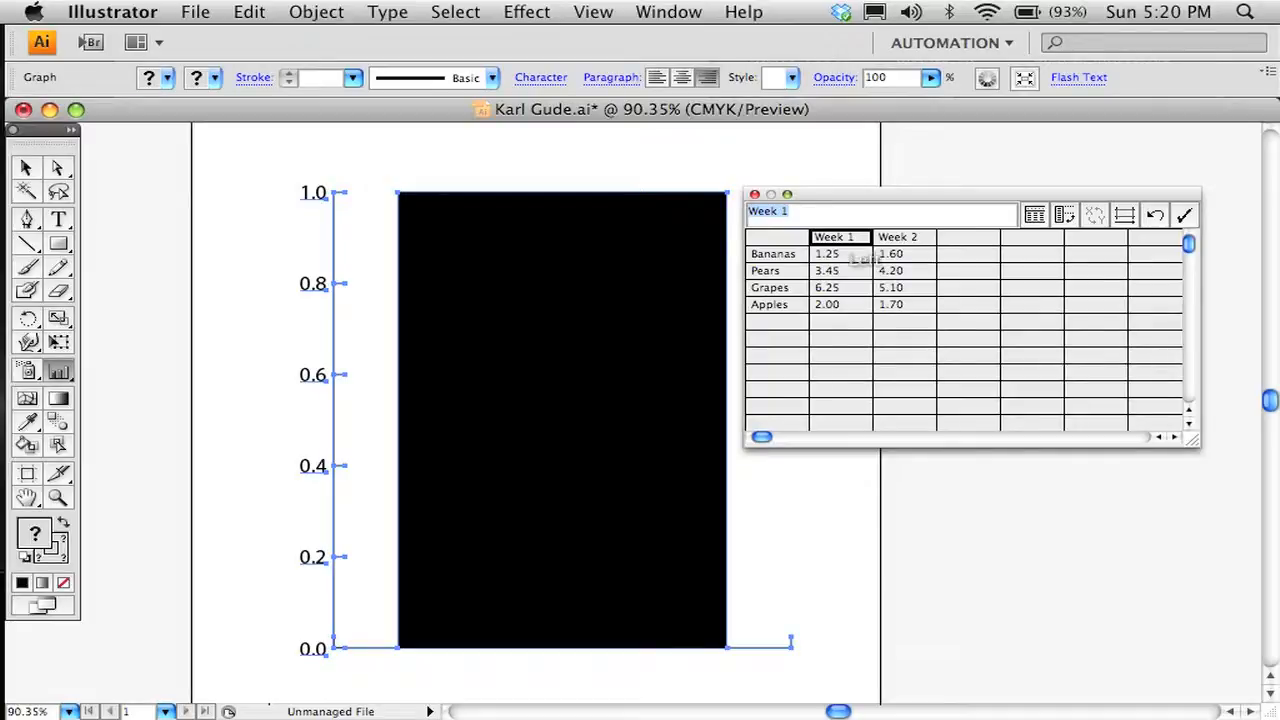
{"action": "left_click", "coordinate": [840, 252]}
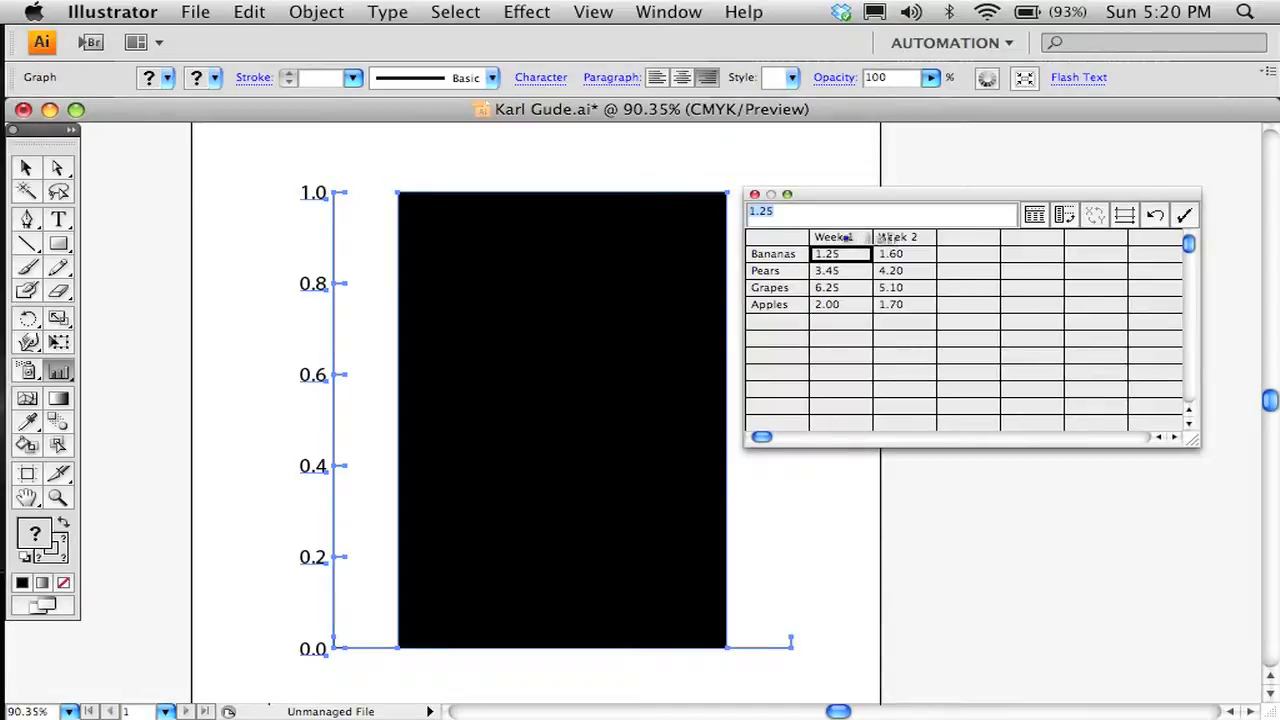
{"action": "left_click", "coordinate": [968, 236]}
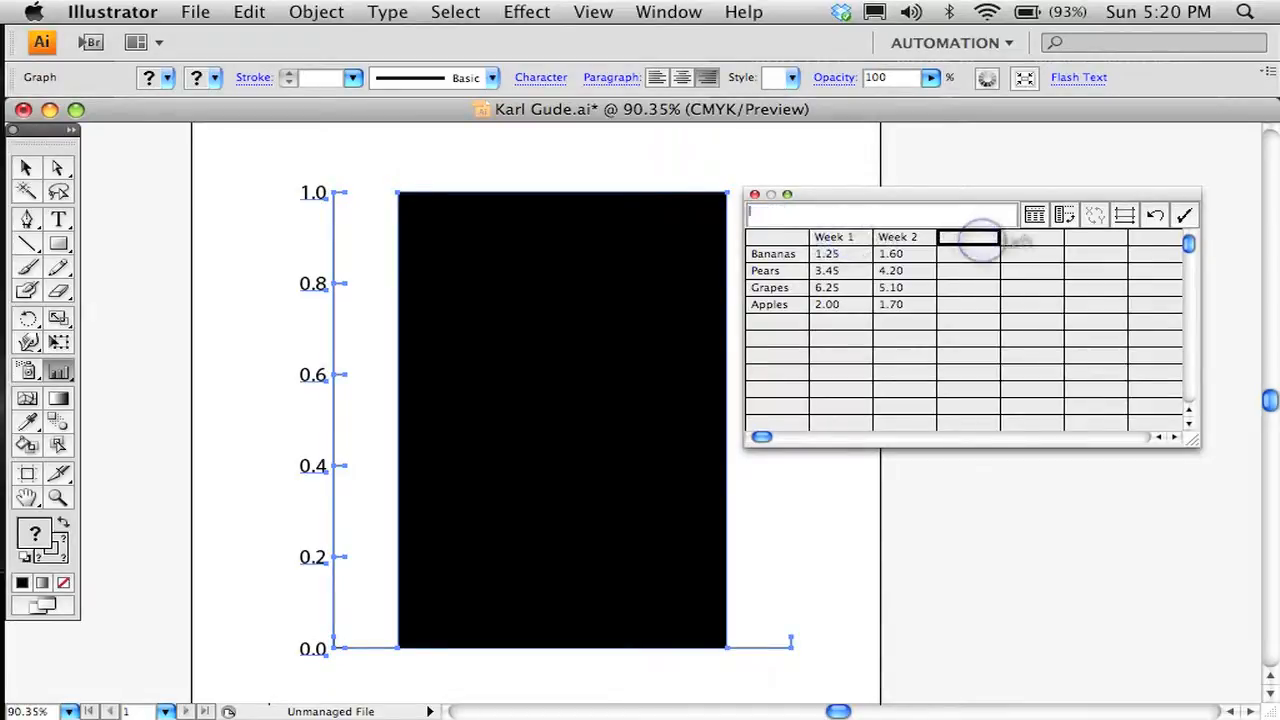
{"action": "mouse_move", "coordinate": [1064, 216]}
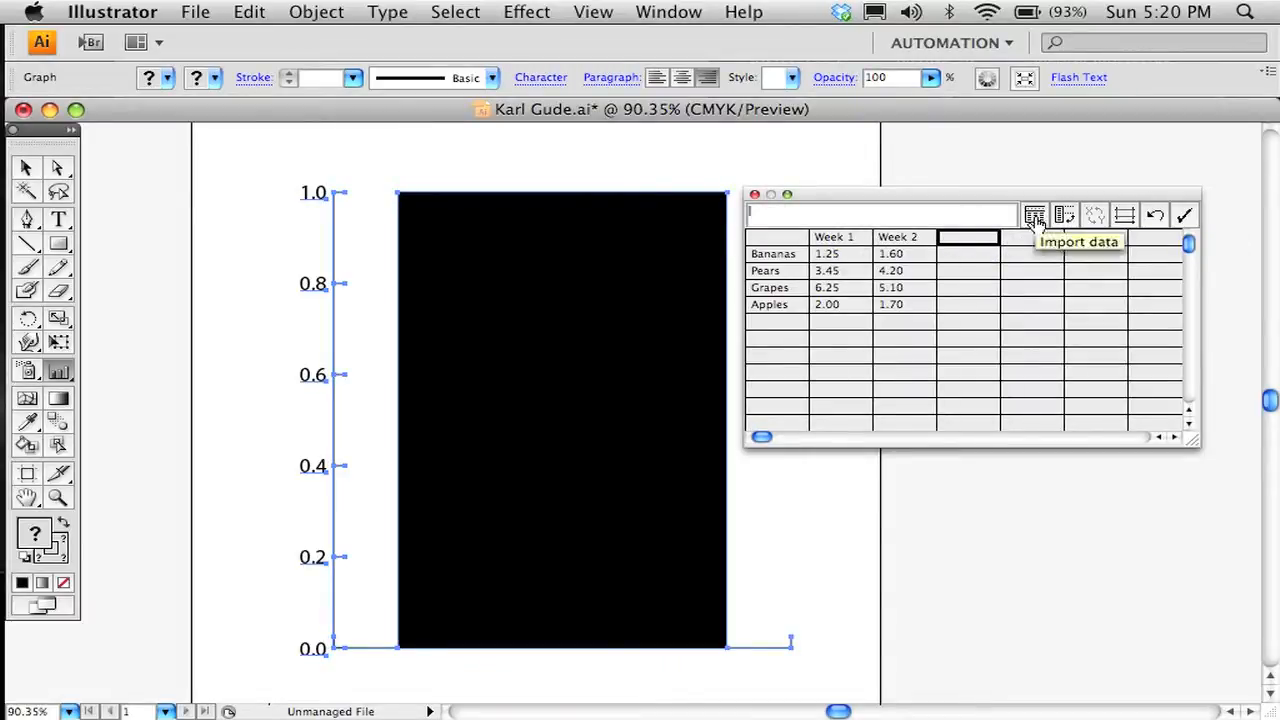
{"action": "mouse_move", "coordinate": [1064, 216]}
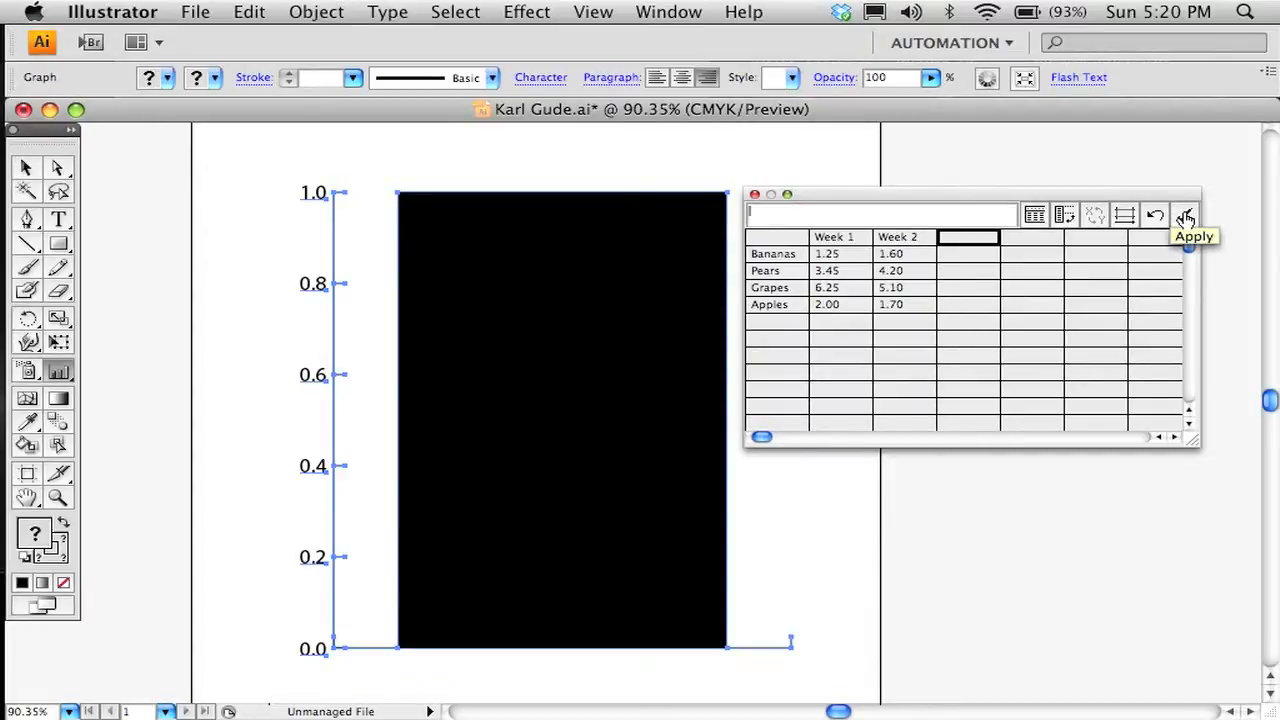
- Apply the prices to the graph, try transposing rows/columns, then restore fruits as categories
{"action": "left_click", "coordinate": [1184, 216]}
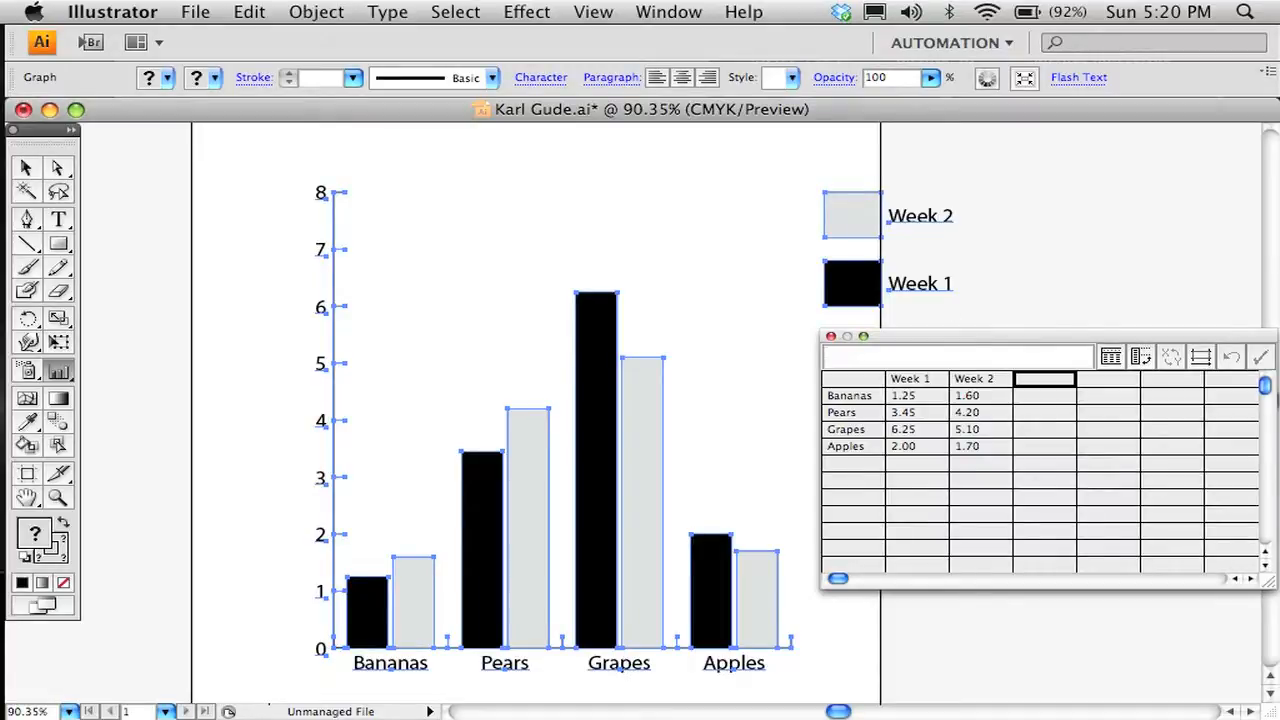
{"action": "left_click_drag", "start_coordinate": [920, 336], "coordinate": [904, 370]}
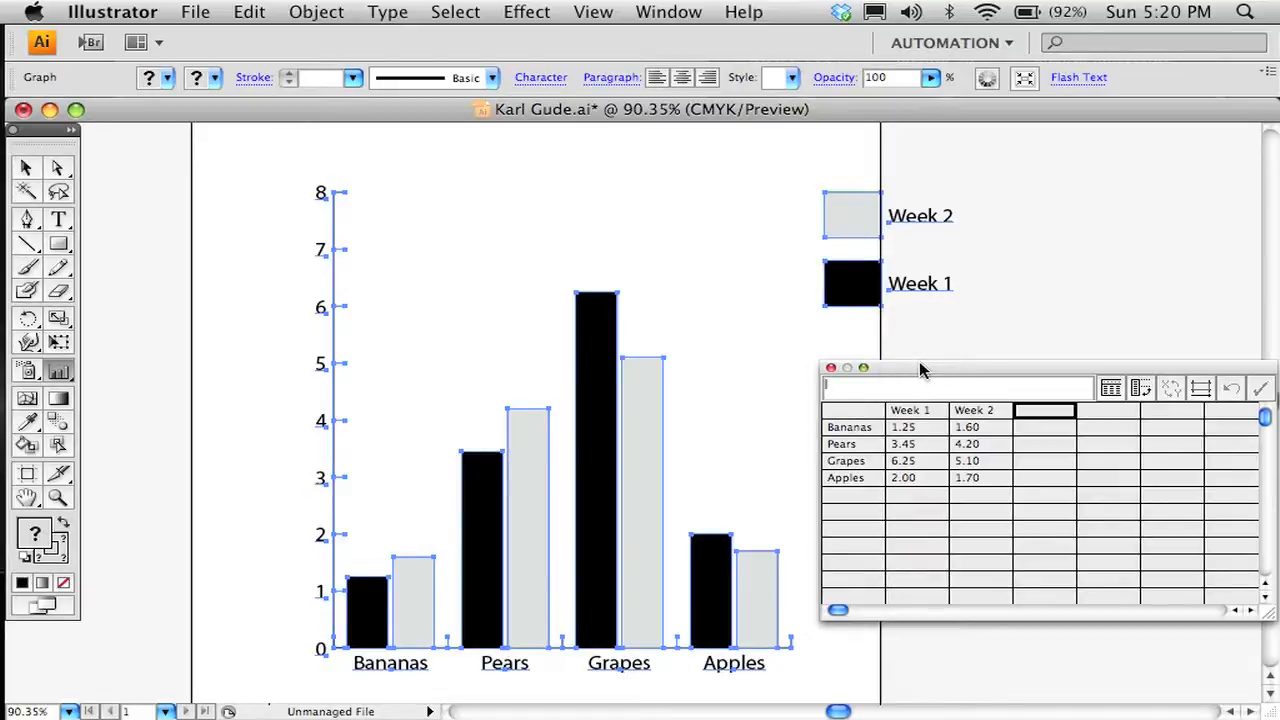
{"action": "mouse_move", "coordinate": [316, 252]}
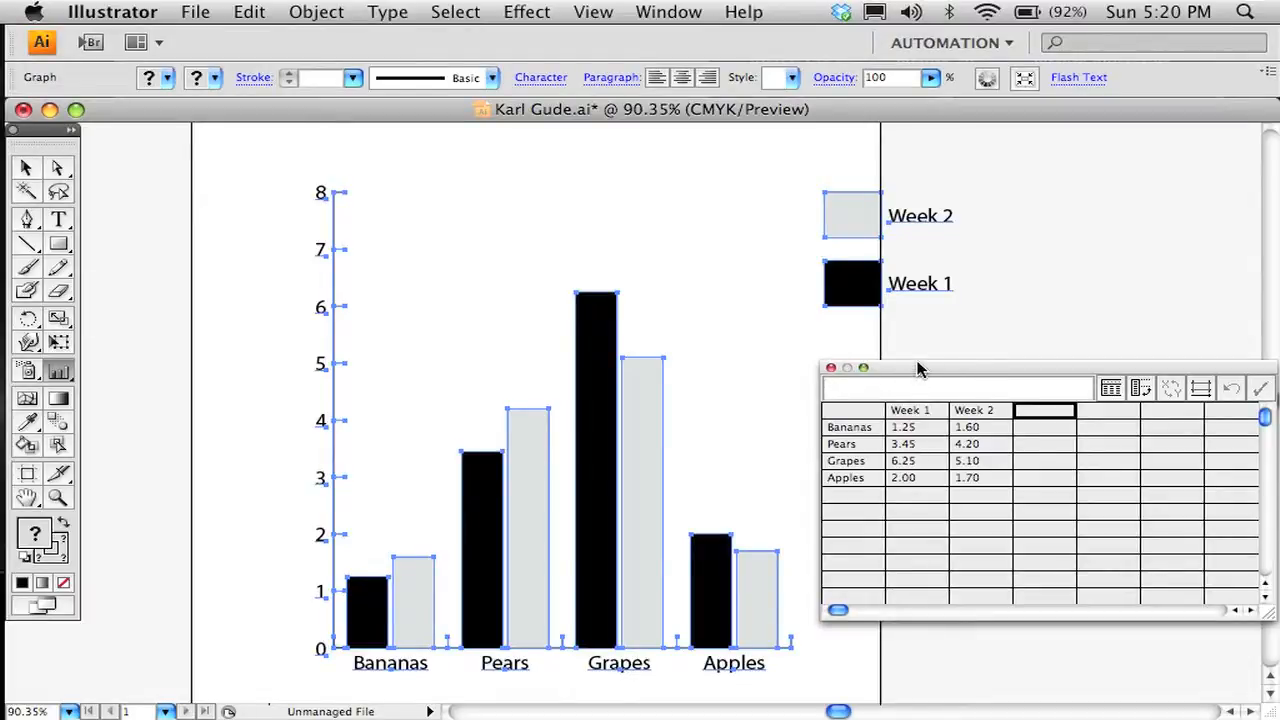
{"action": "left_click", "coordinate": [1140, 388]}
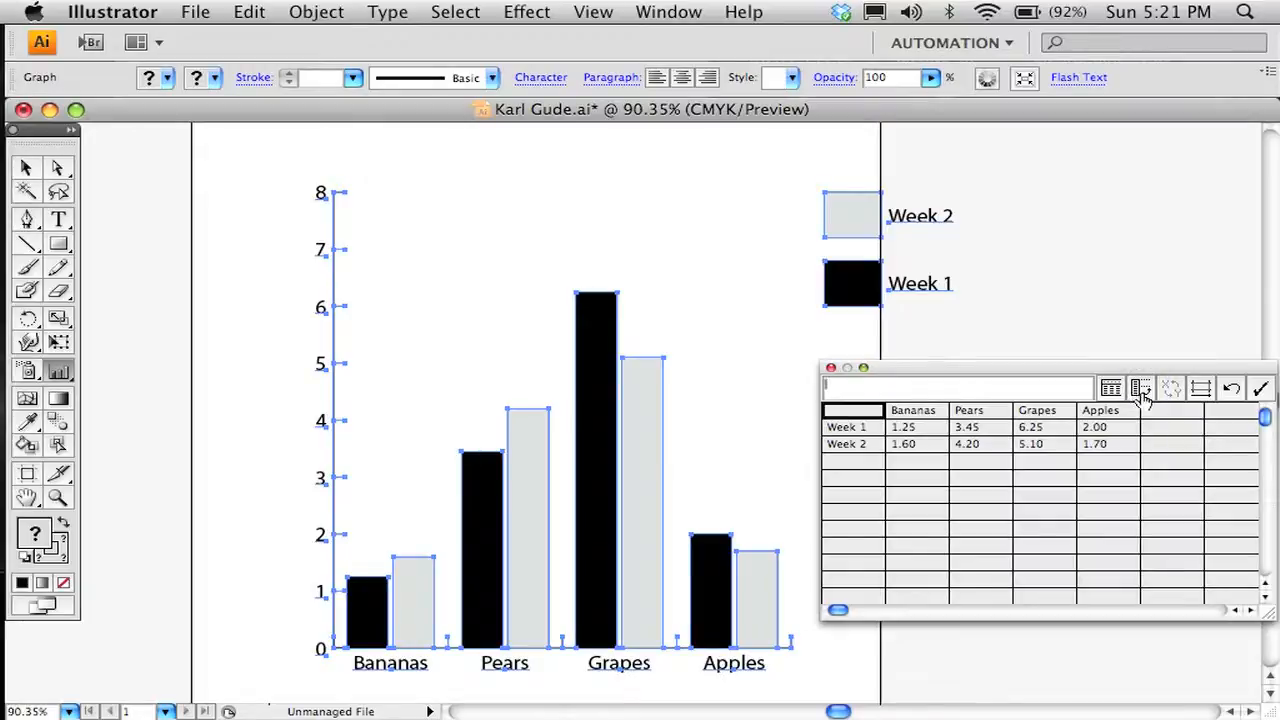
{"action": "left_click", "coordinate": [1140, 388]}
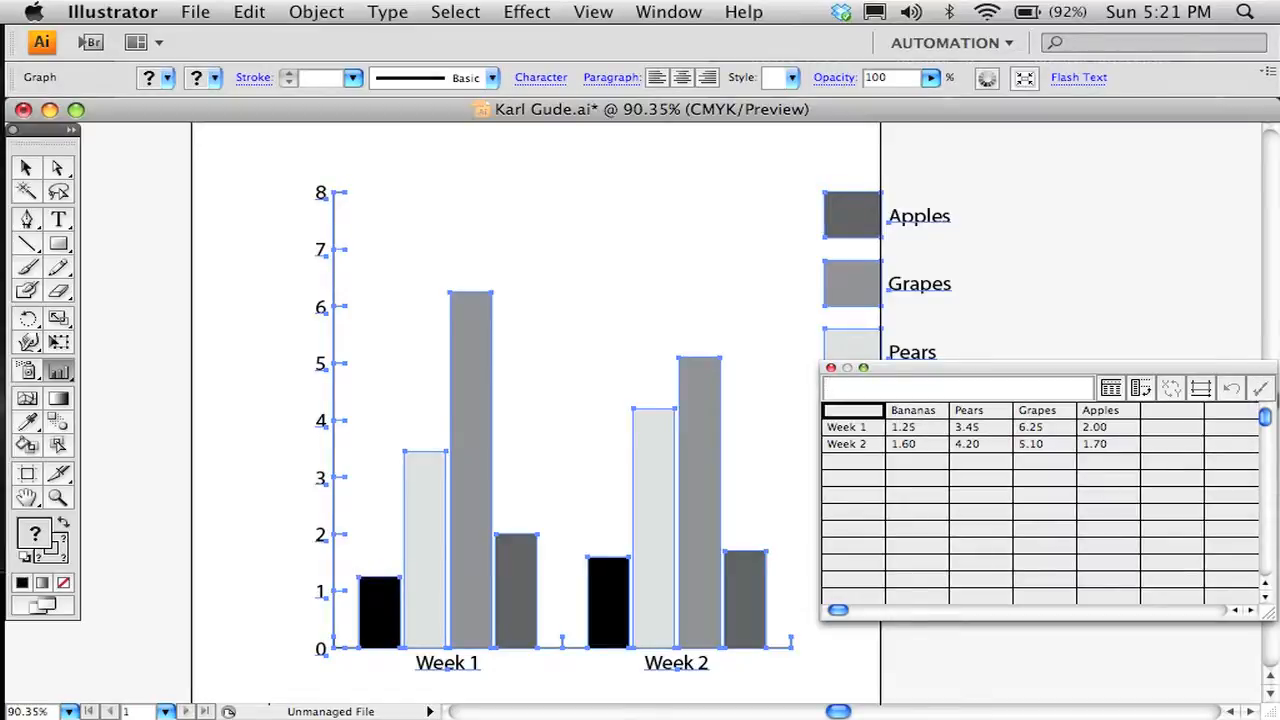
{"action": "left_click", "coordinate": [1140, 388]}
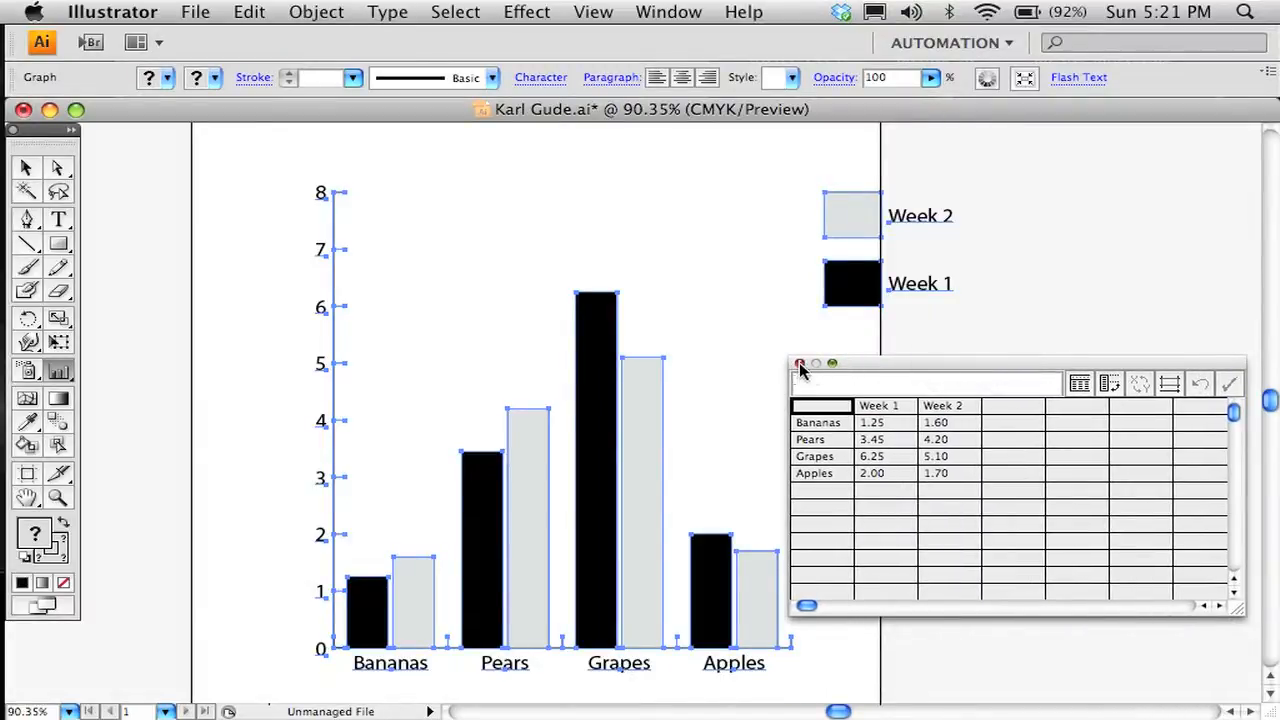
- Close the data sheet and select the whole column chart with the Selection Tool
{"action": "left_click", "coordinate": [800, 364]}
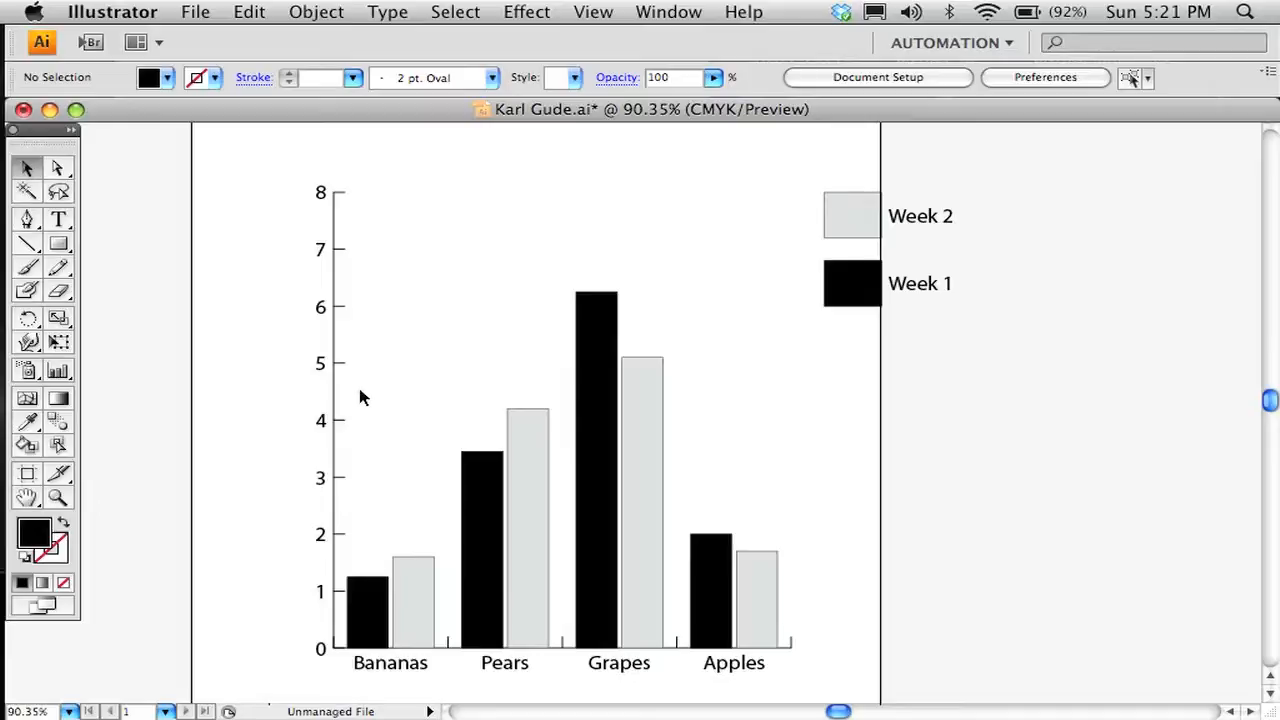
{"action": "mouse_move", "coordinate": [336, 236]}
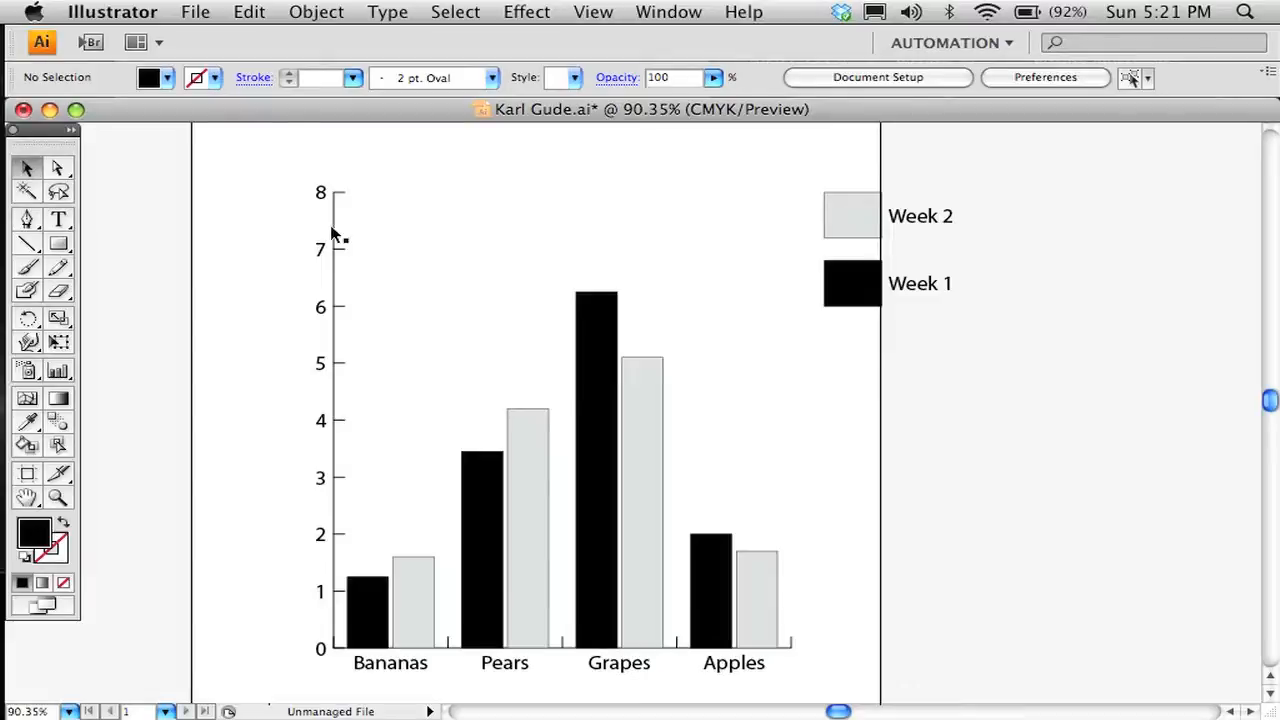
{"action": "mouse_move", "coordinate": [330, 284]}
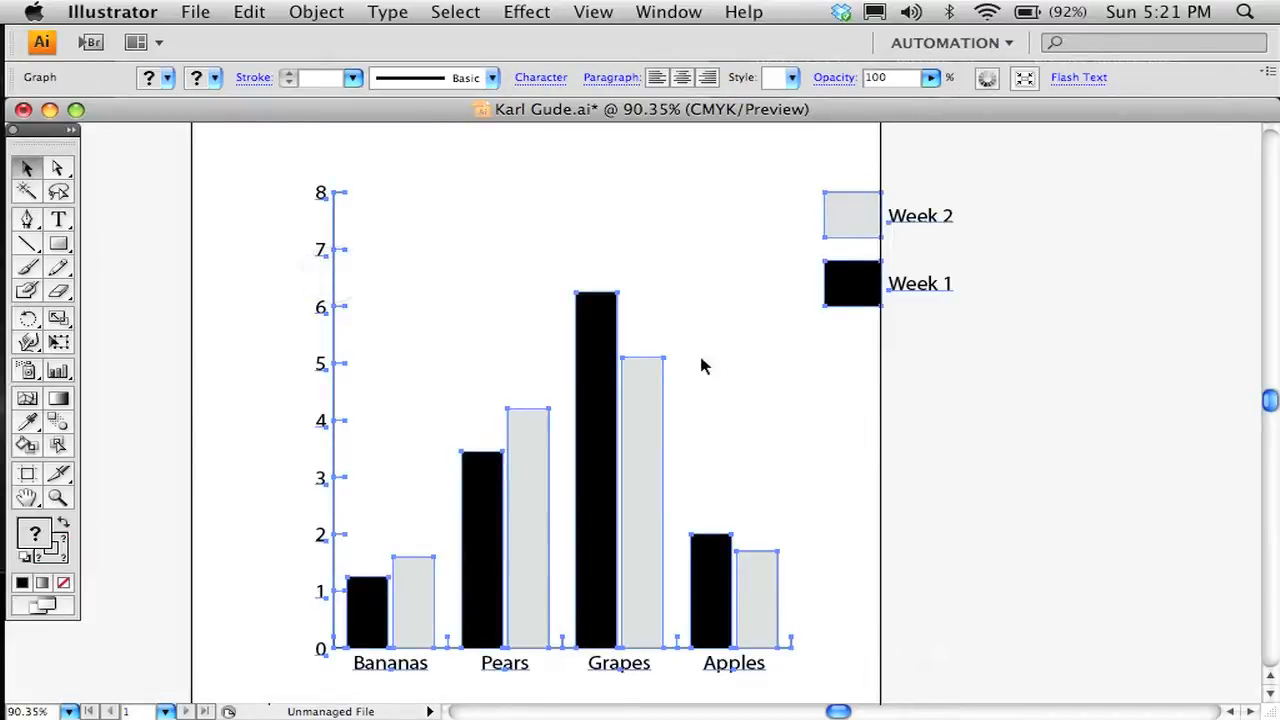
{"action": "left_click", "coordinate": [316, 12]}
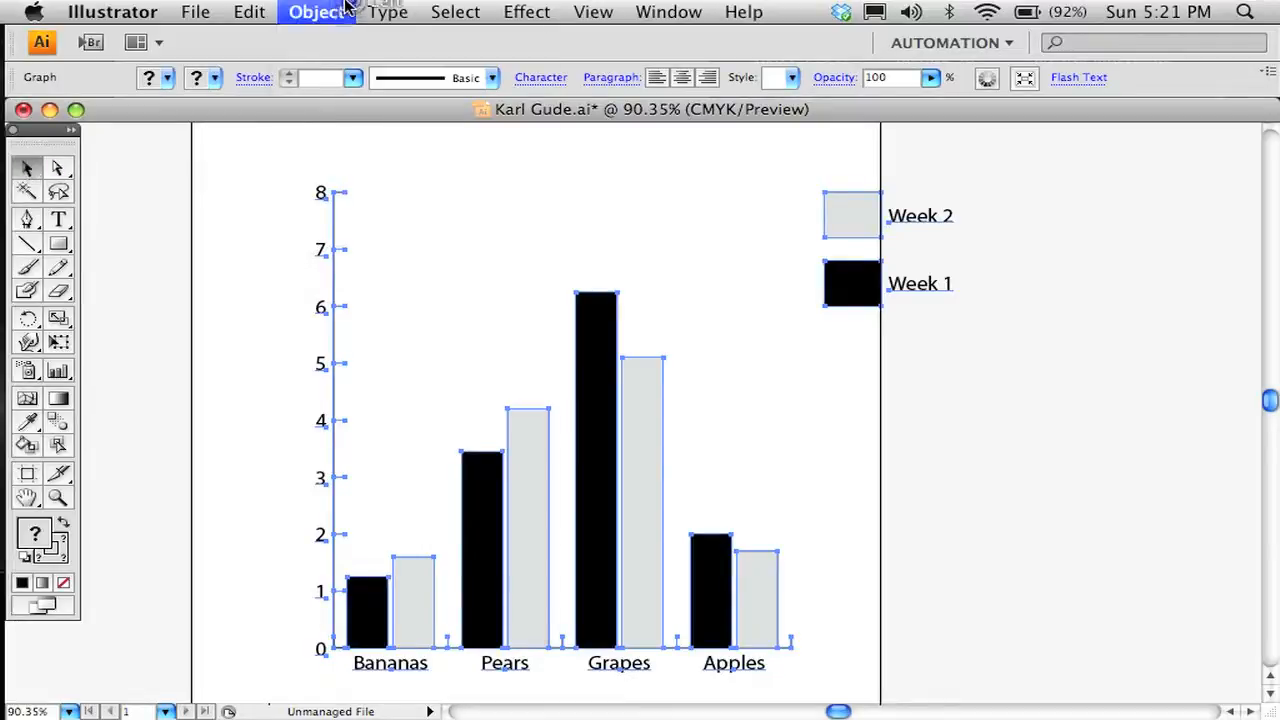
- Try a Column Width of 40% in Object > Graph > Type
{"action": "left_click", "coordinate": [316, 12]}
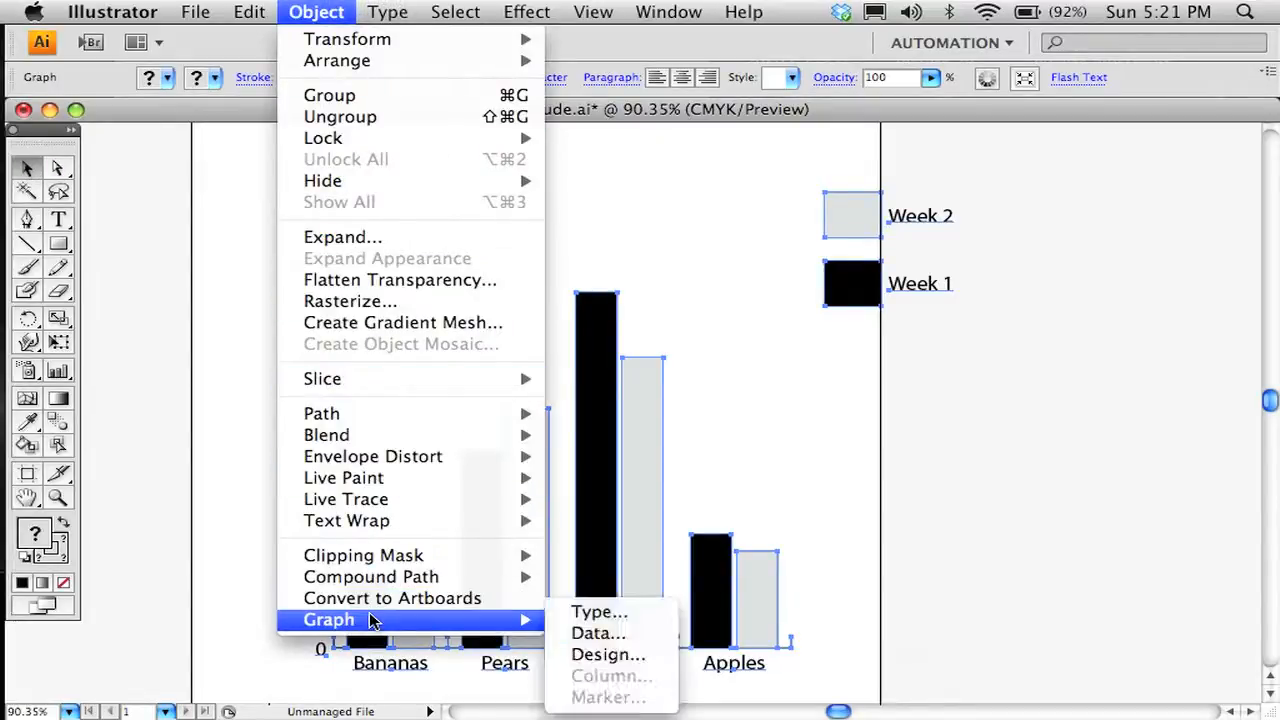
{"action": "mouse_move", "coordinate": [598, 612]}
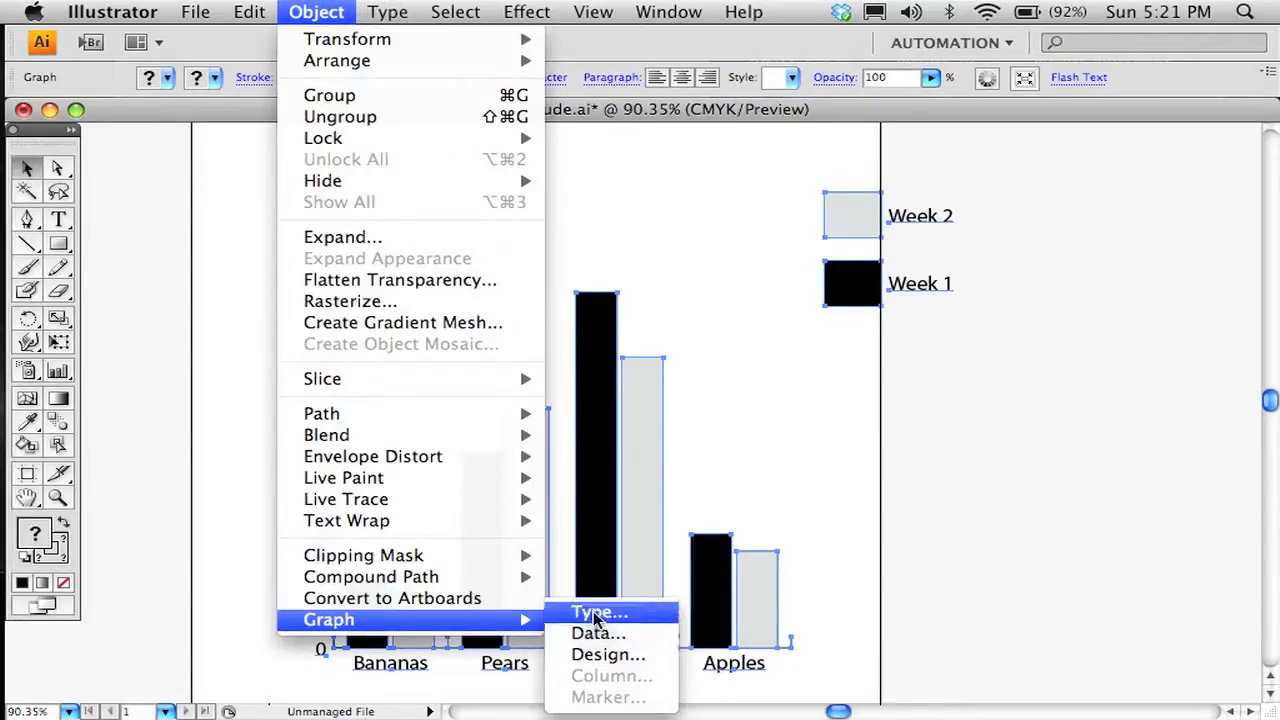
{"action": "left_click", "coordinate": [600, 612]}
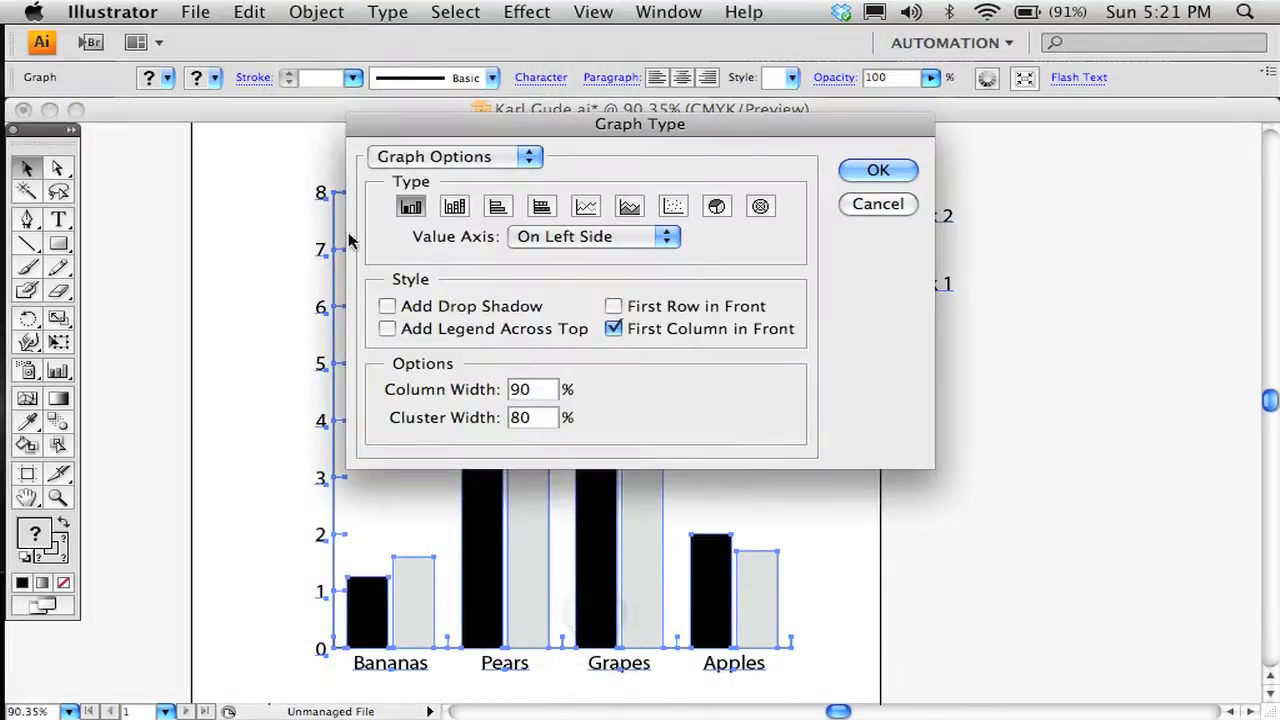
{"action": "mouse_move", "coordinate": [500, 206]}
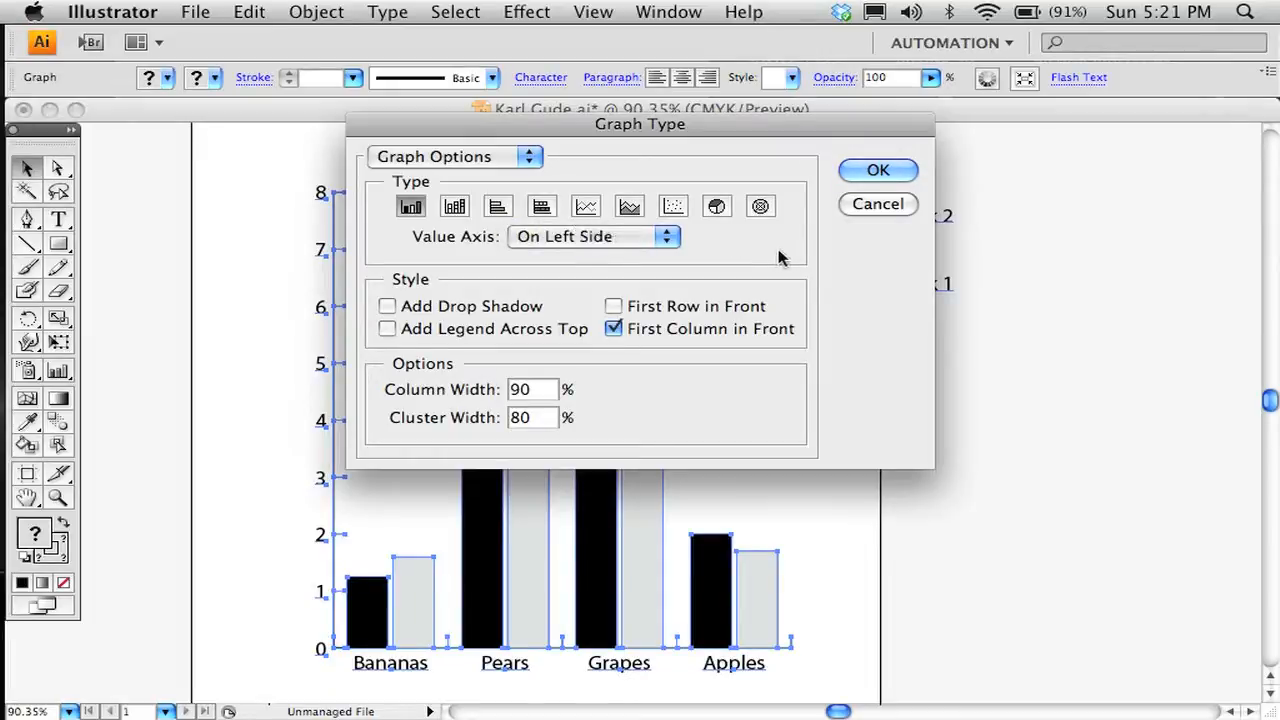
{"action": "mouse_move", "coordinate": [742, 258]}
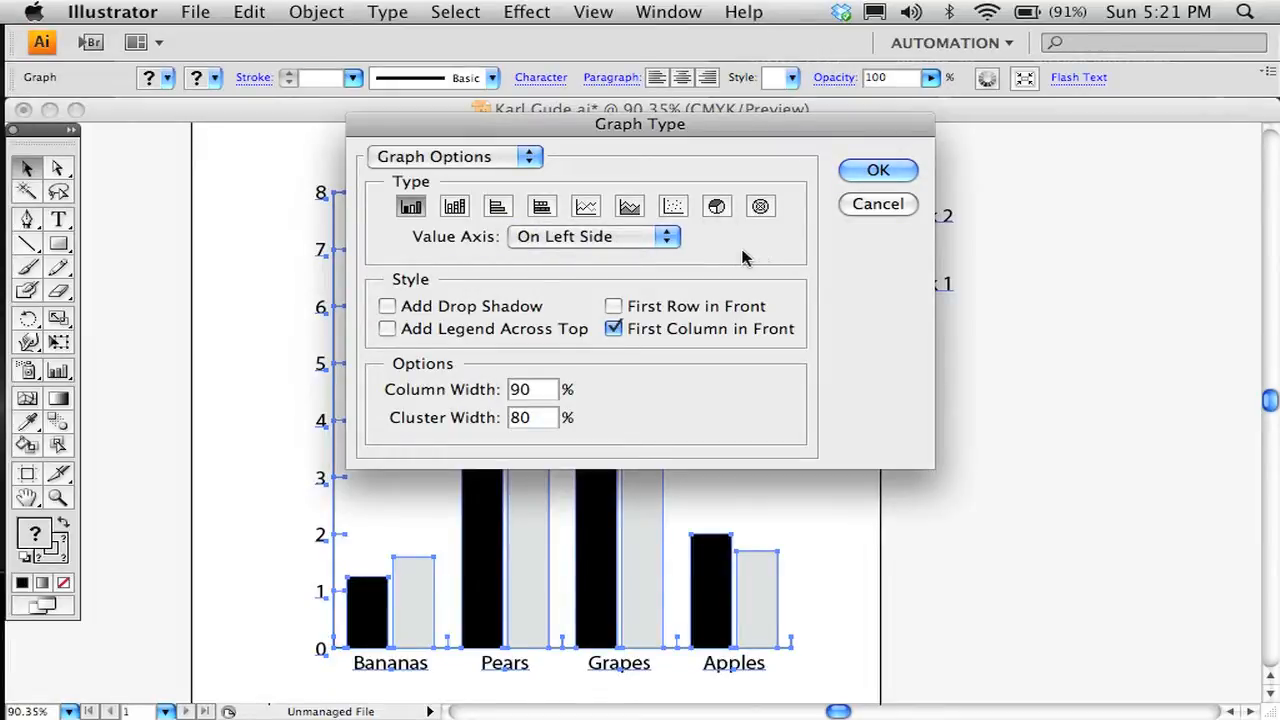
{"action": "mouse_move", "coordinate": [818, 248]}
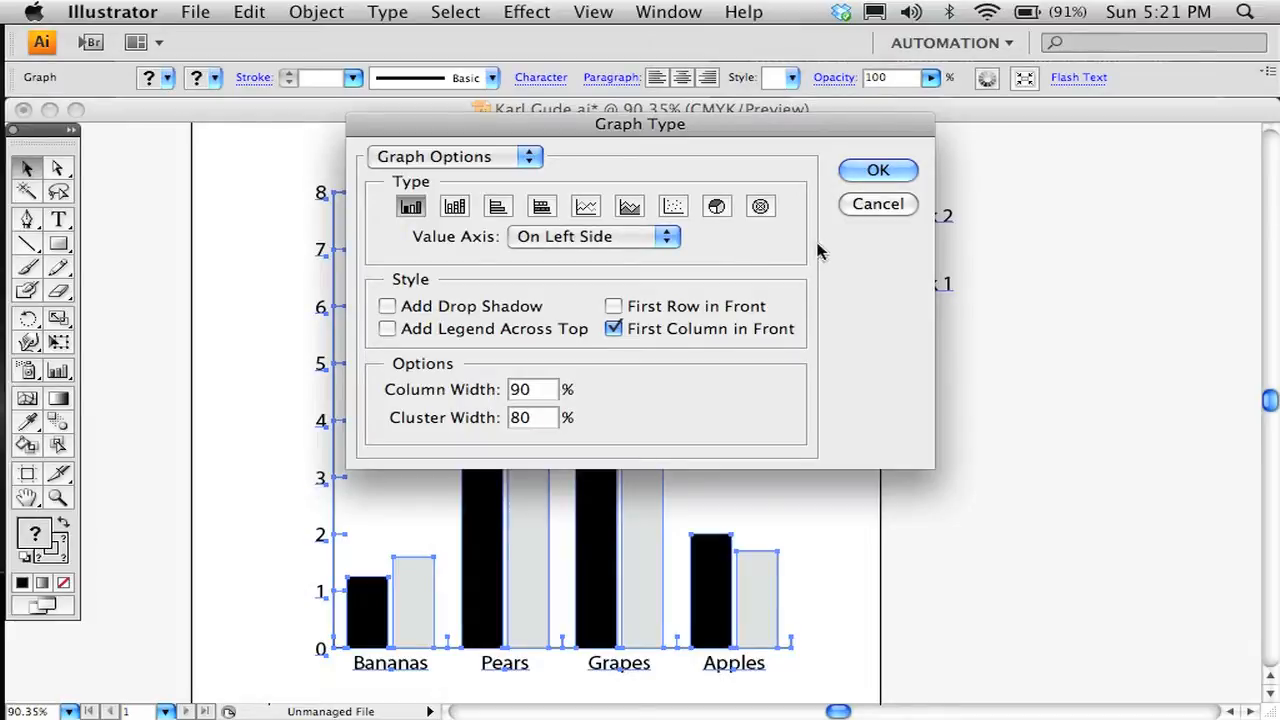
{"action": "left_click", "coordinate": [532, 388]}
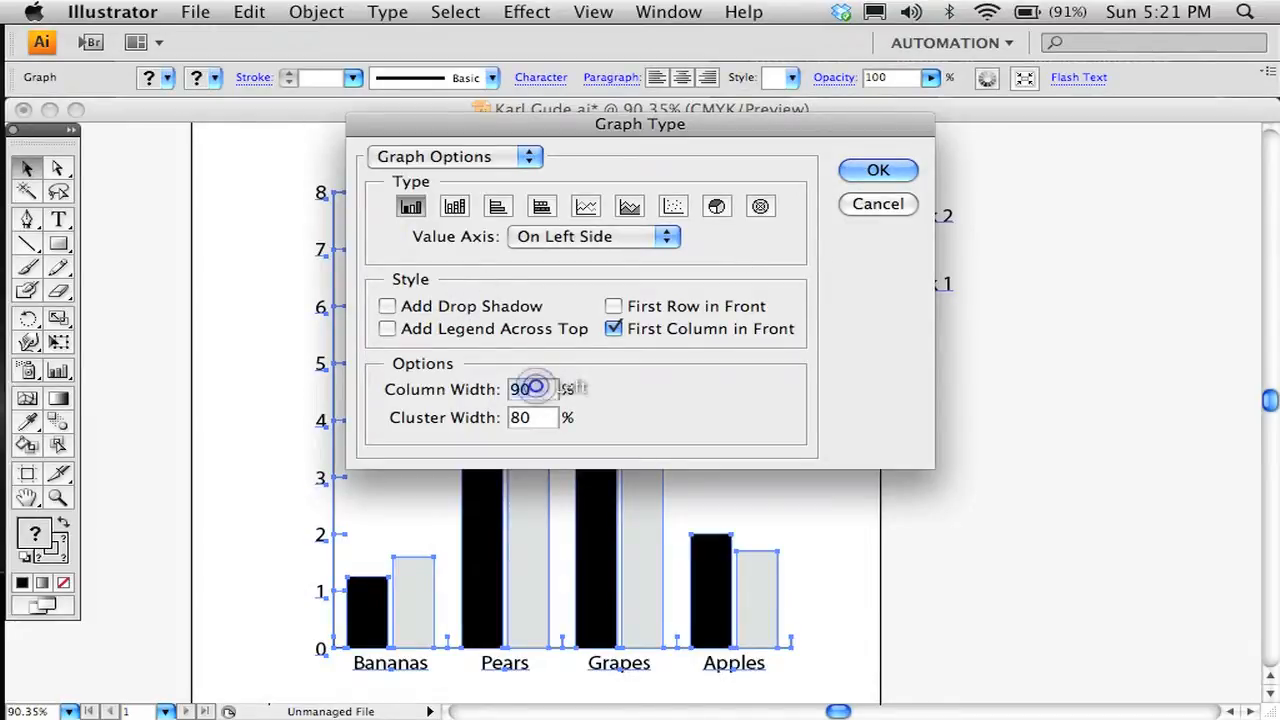
{"action": "type", "text": "4"}
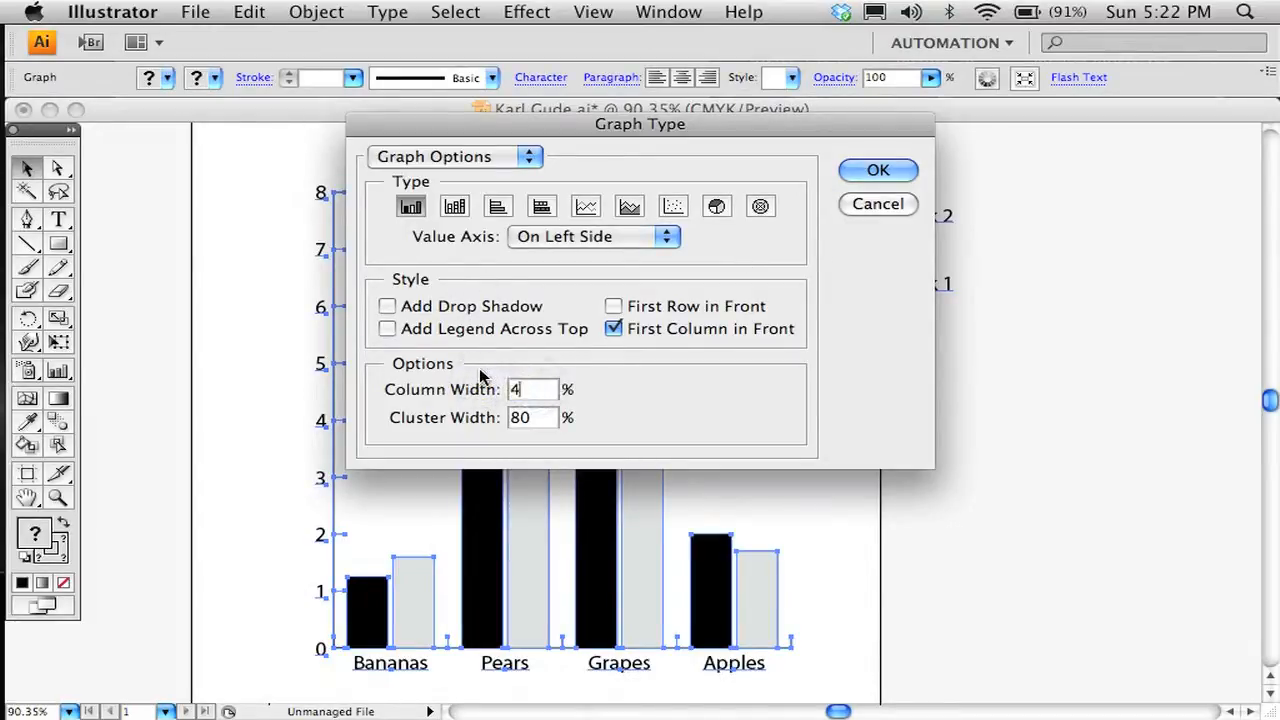
{"action": "type", "text": "0"}
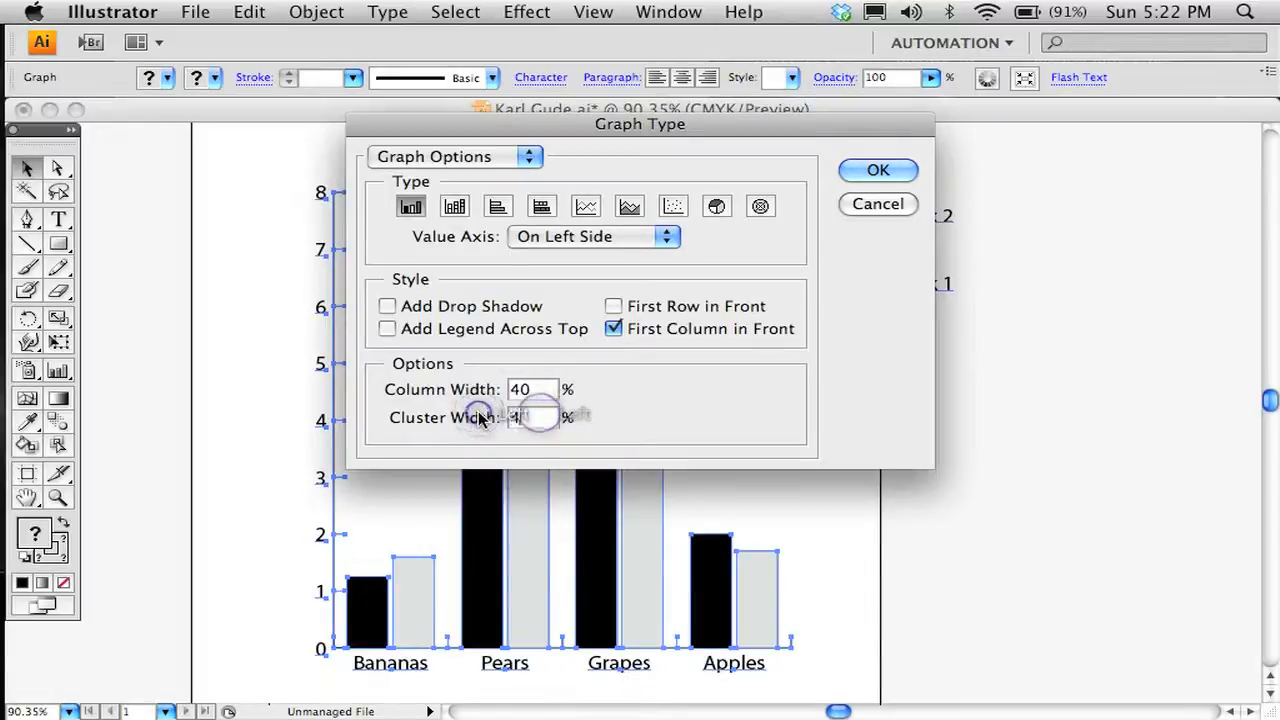
{"action": "left_click", "coordinate": [876, 168]}
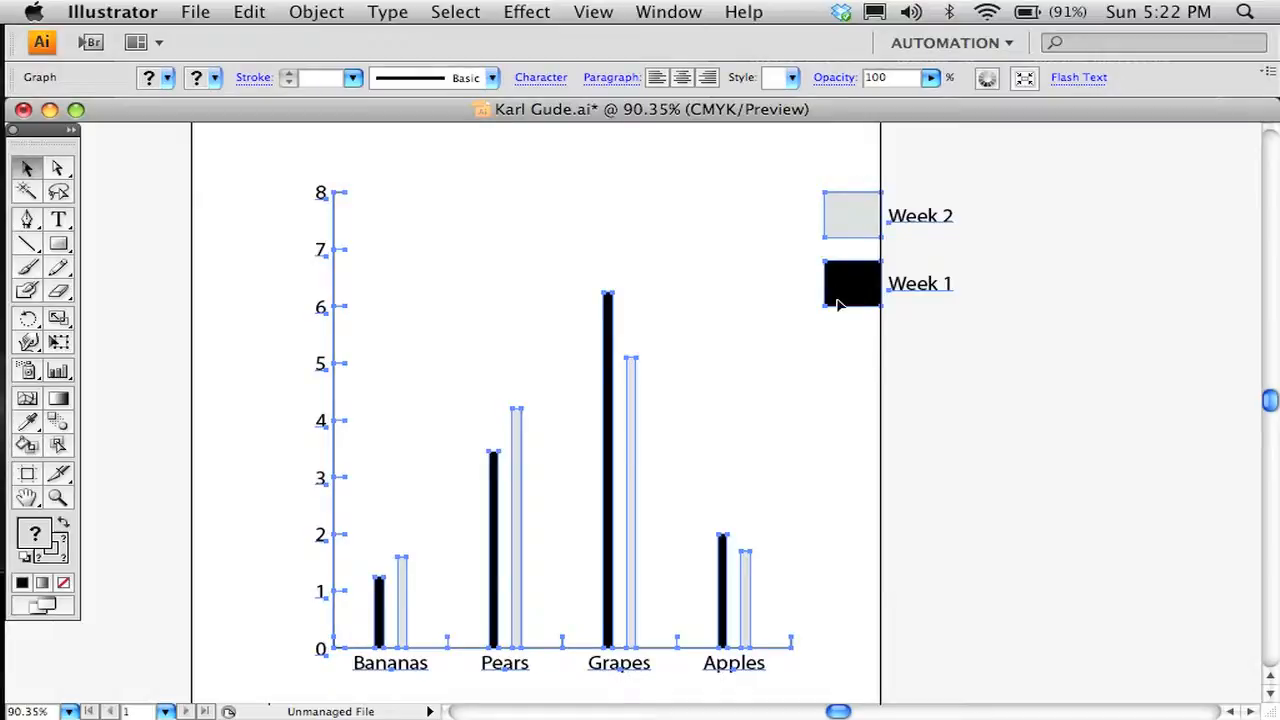
- Tick Add Legend Across Top so the Week 1/Week 2 legend runs along the chart top
{"action": "left_click", "coordinate": [316, 12]}
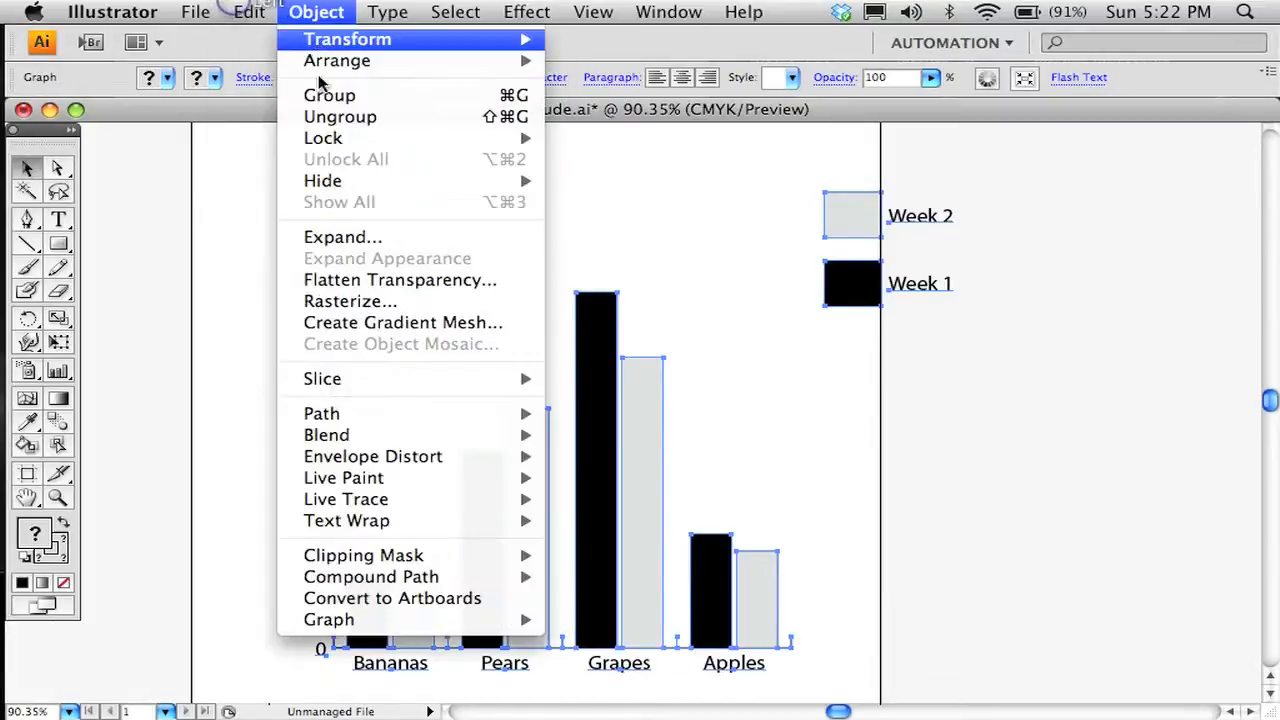
{"action": "mouse_move", "coordinate": [328, 620]}
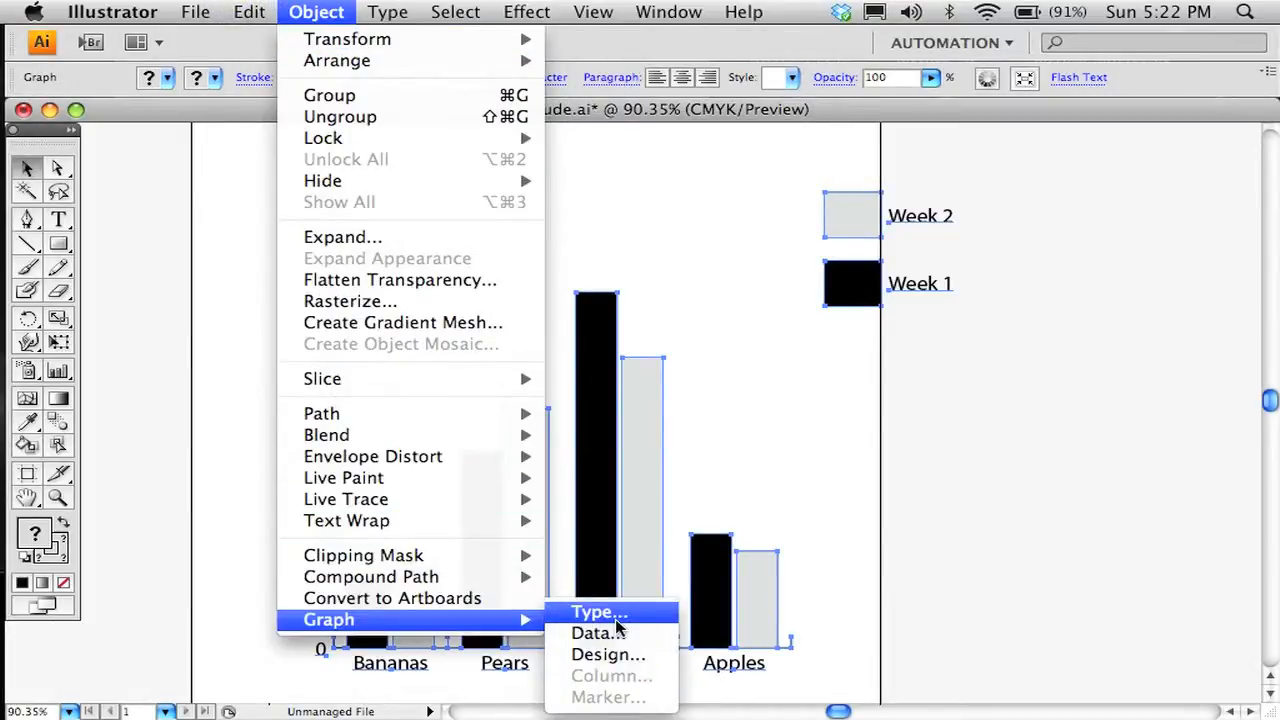
{"action": "left_click", "coordinate": [598, 612]}
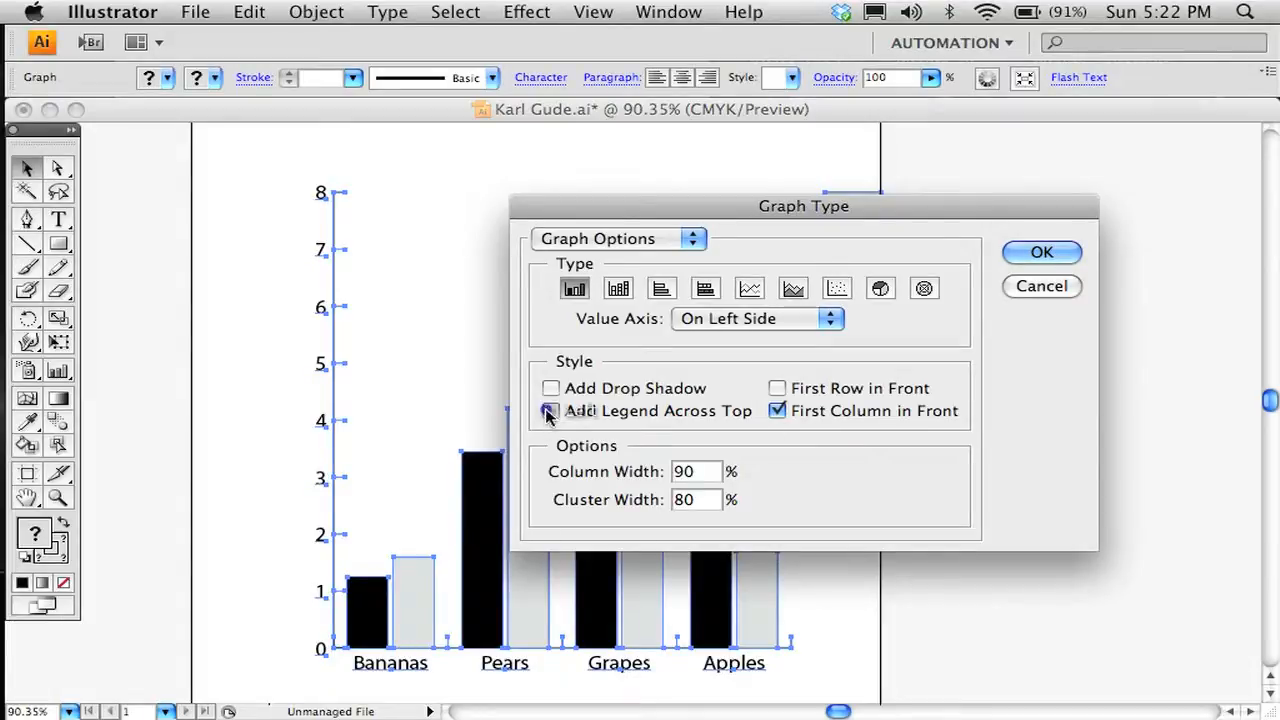
{"action": "left_click", "coordinate": [550, 410]}
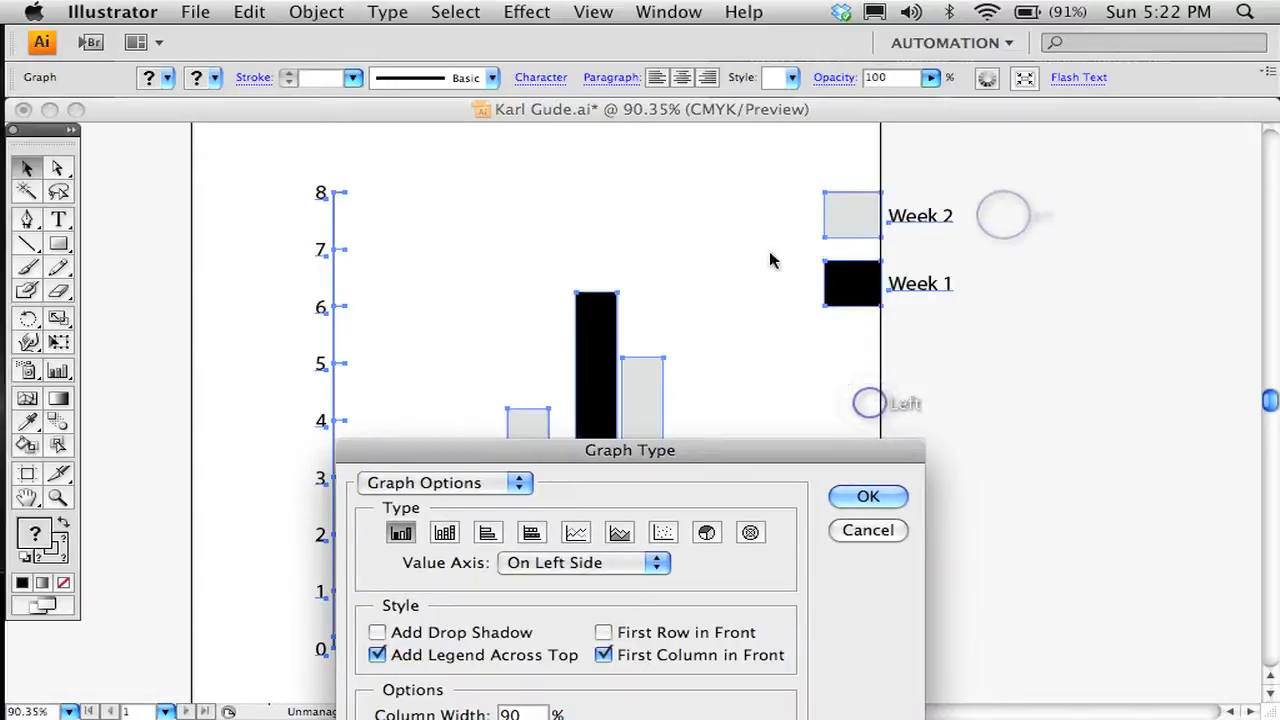
{"action": "left_click", "coordinate": [868, 496]}
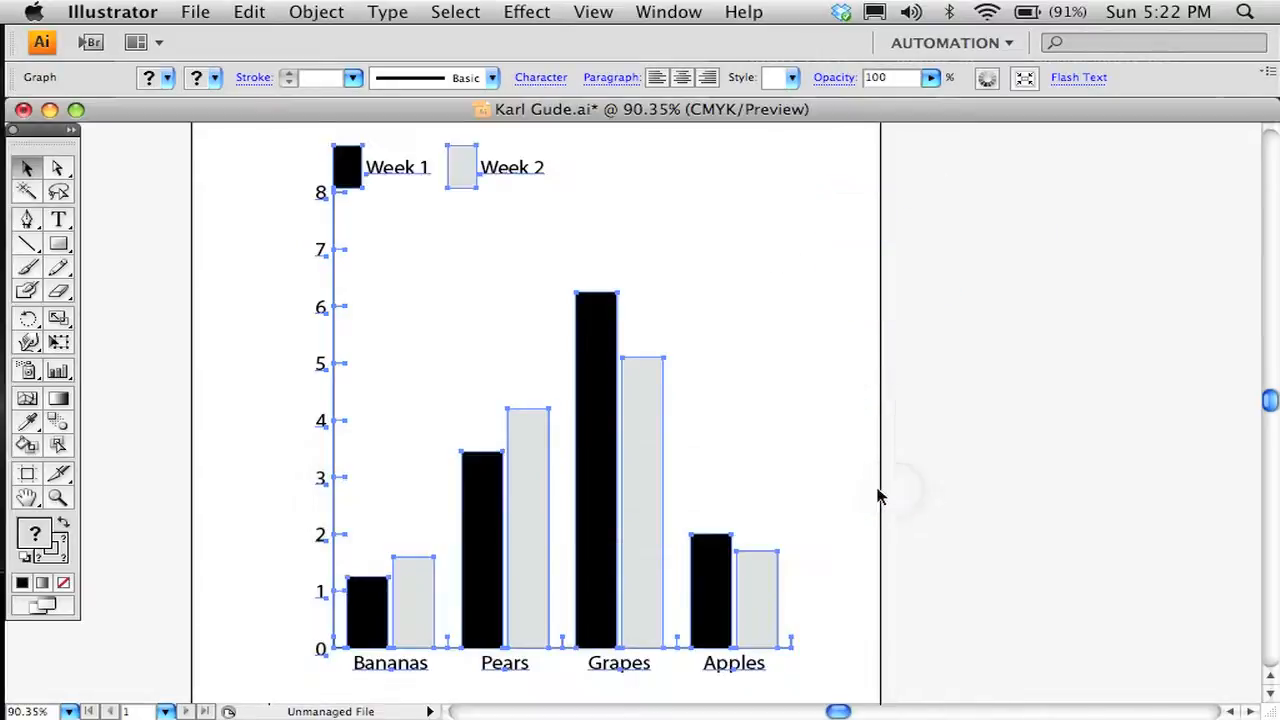
{"action": "left_click", "coordinate": [248, 12]}
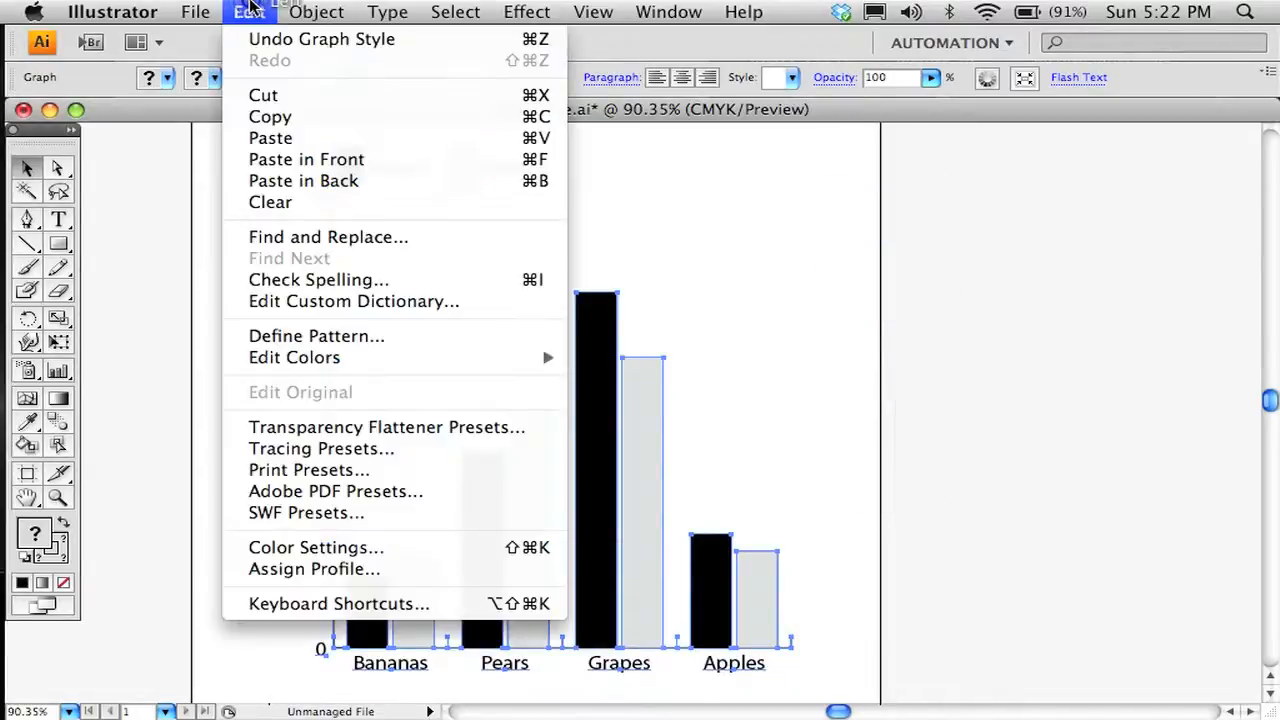
{"action": "left_click", "coordinate": [316, 12]}
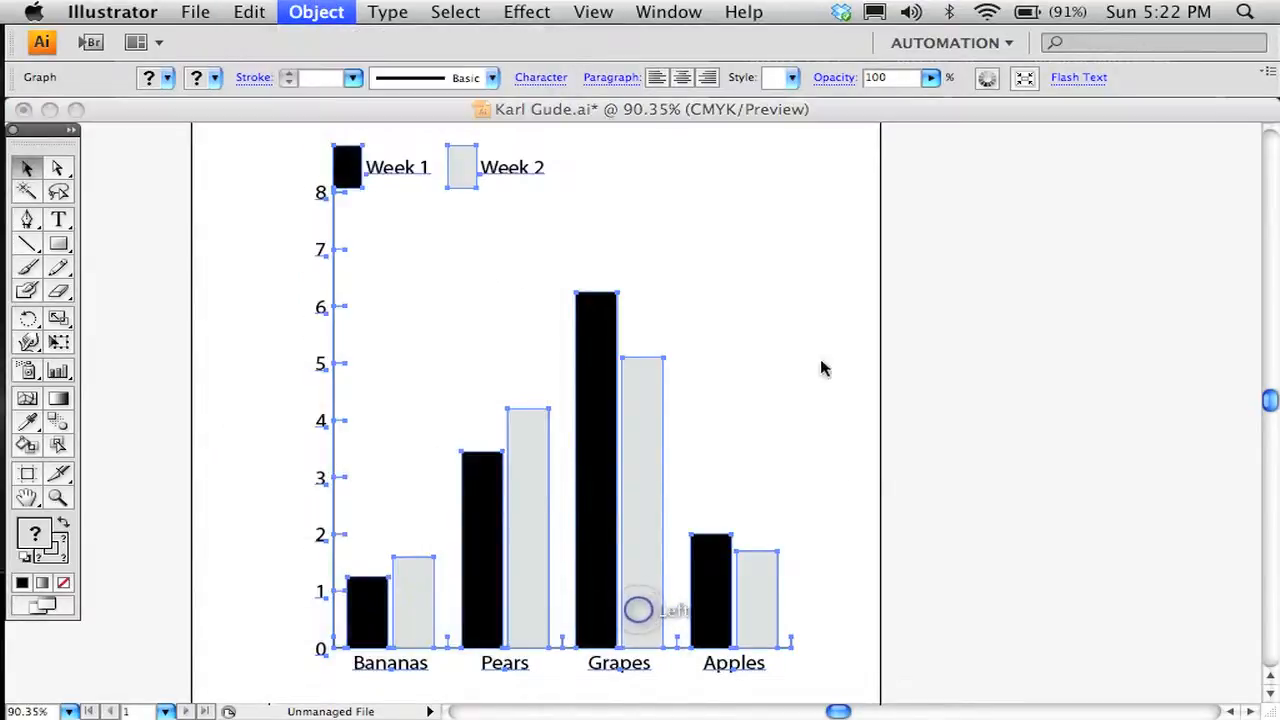
{"action": "left_click", "coordinate": [316, 12]}
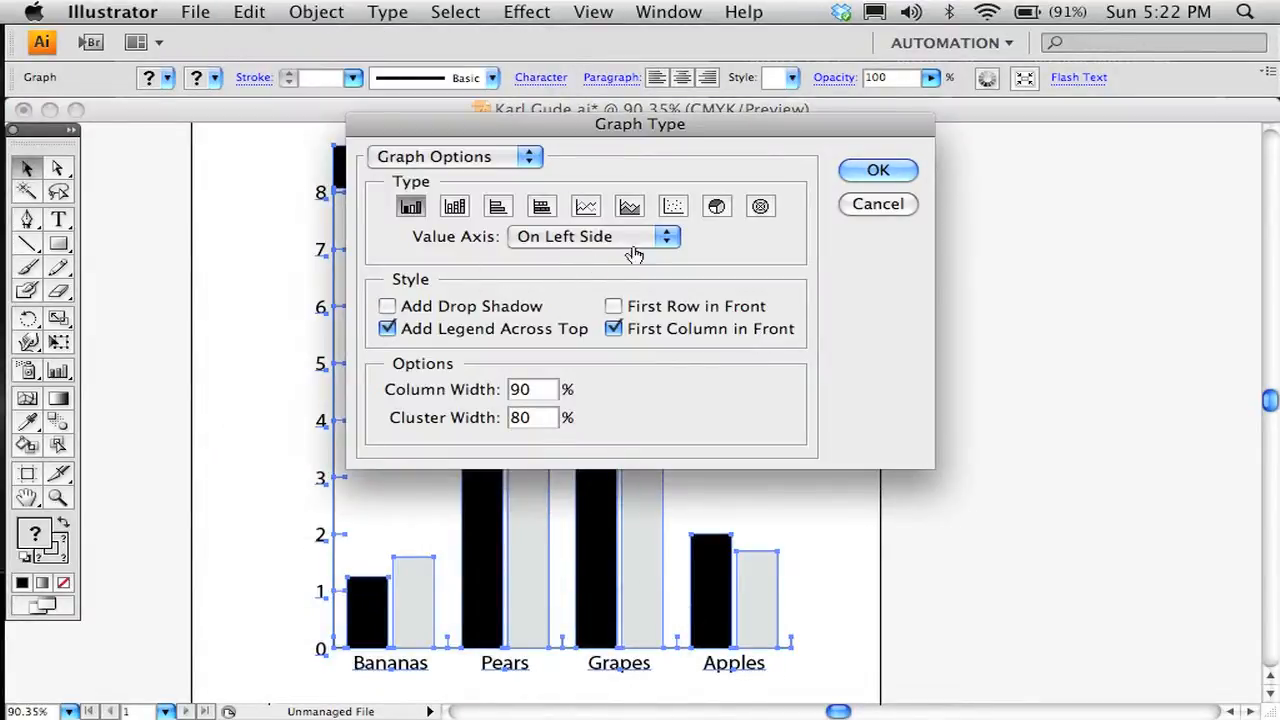
- In Value Axis options keep Tick Marks Full Width with calculated axis values and apply
{"action": "left_click_drag", "start_coordinate": [640, 124], "coordinate": [824, 162]}
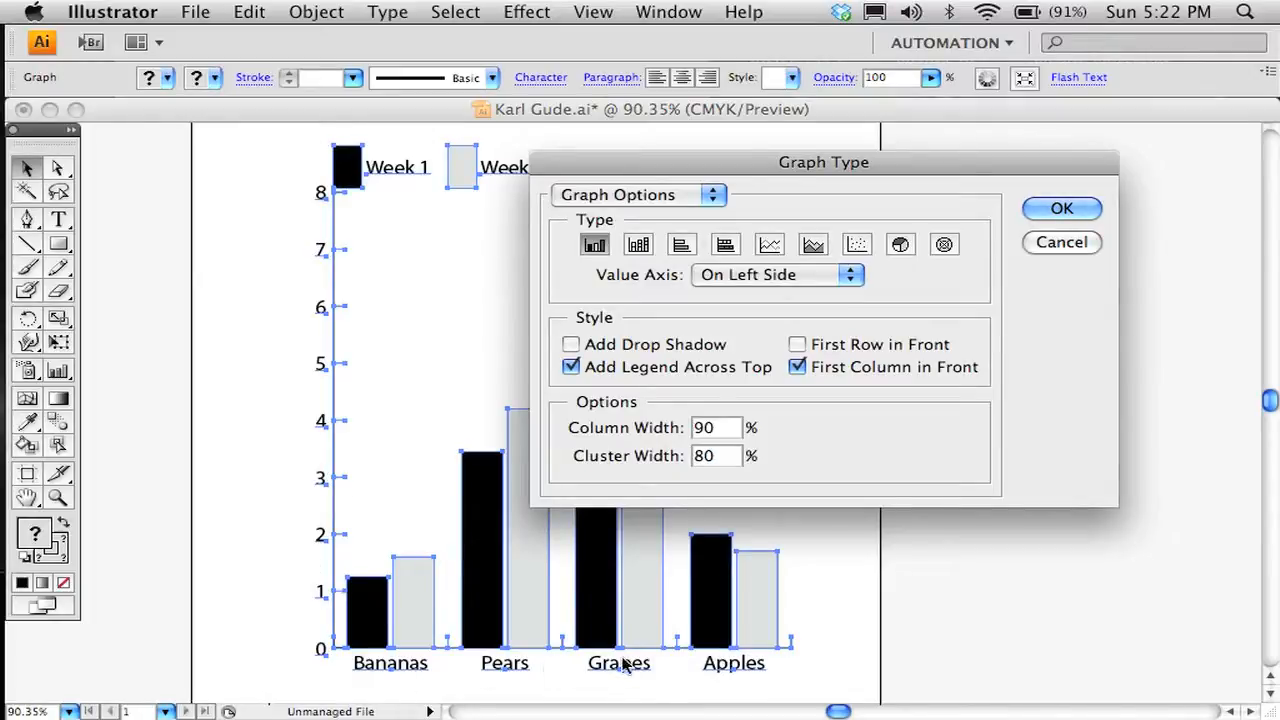
{"action": "left_click", "coordinate": [638, 194]}
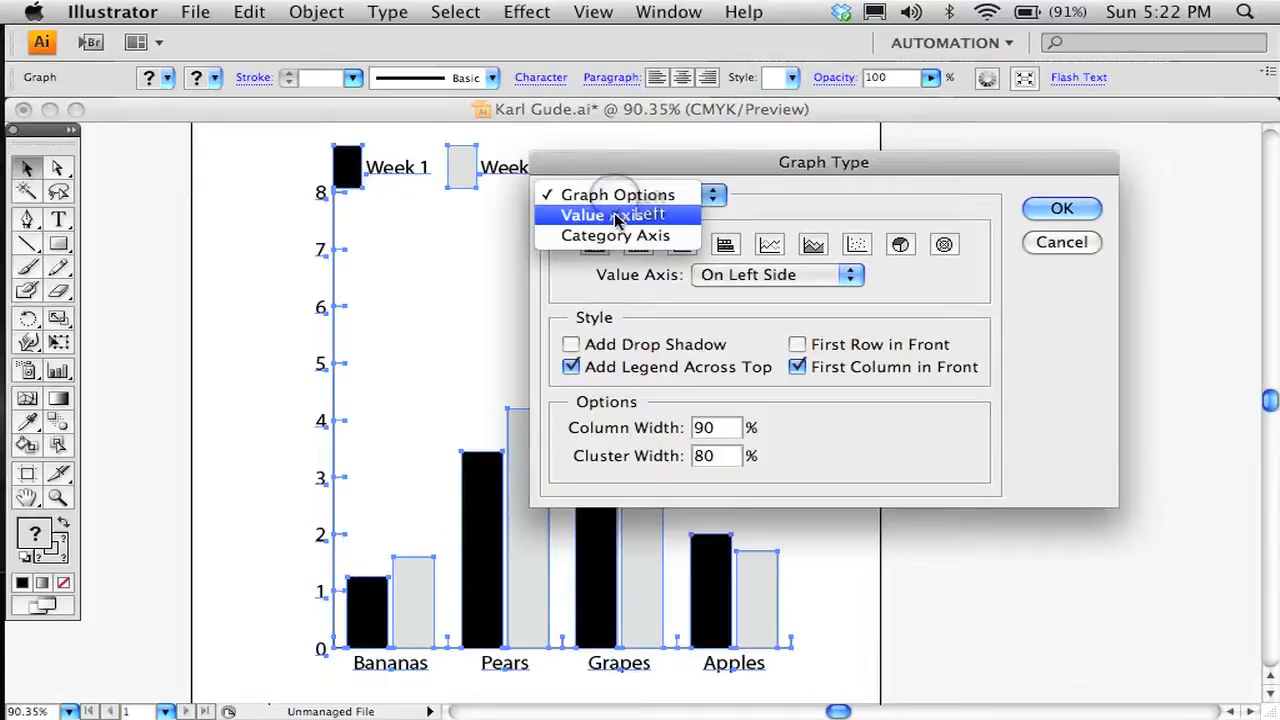
{"action": "left_click", "coordinate": [612, 216]}
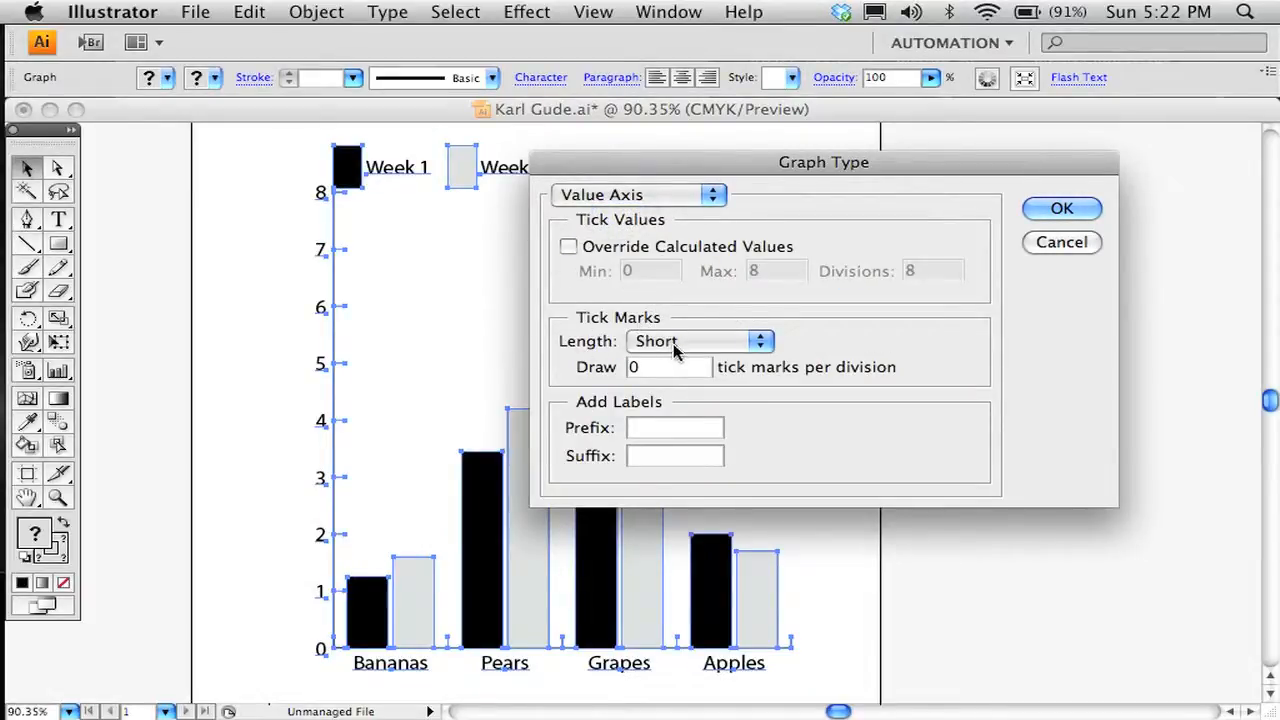
{"action": "left_click", "coordinate": [700, 340]}
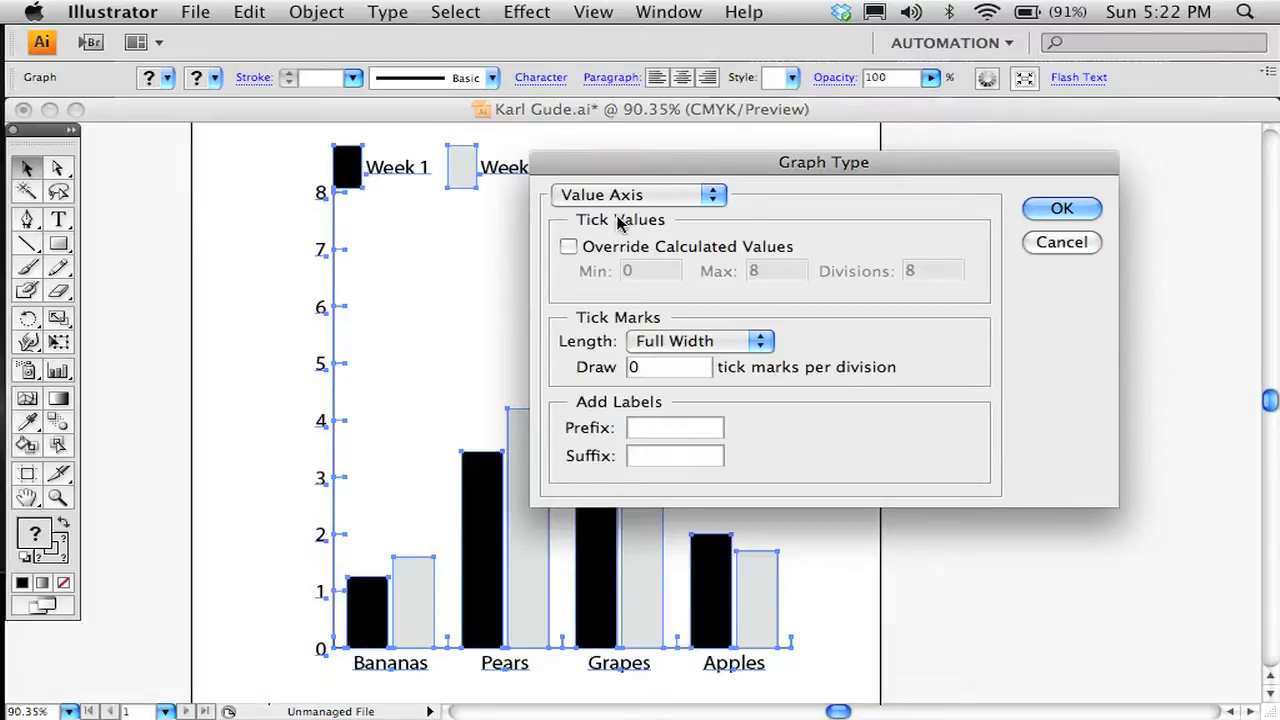
{"action": "mouse_move", "coordinate": [340, 156]}
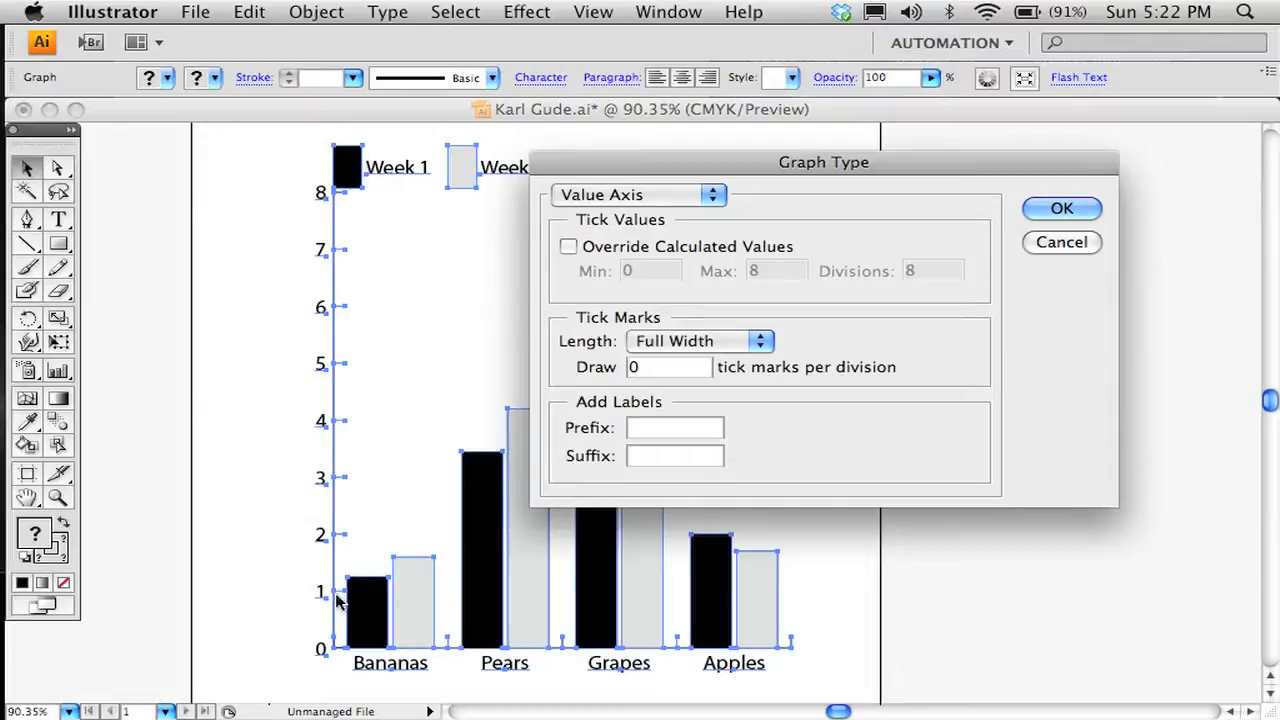
{"action": "mouse_move", "coordinate": [596, 290]}
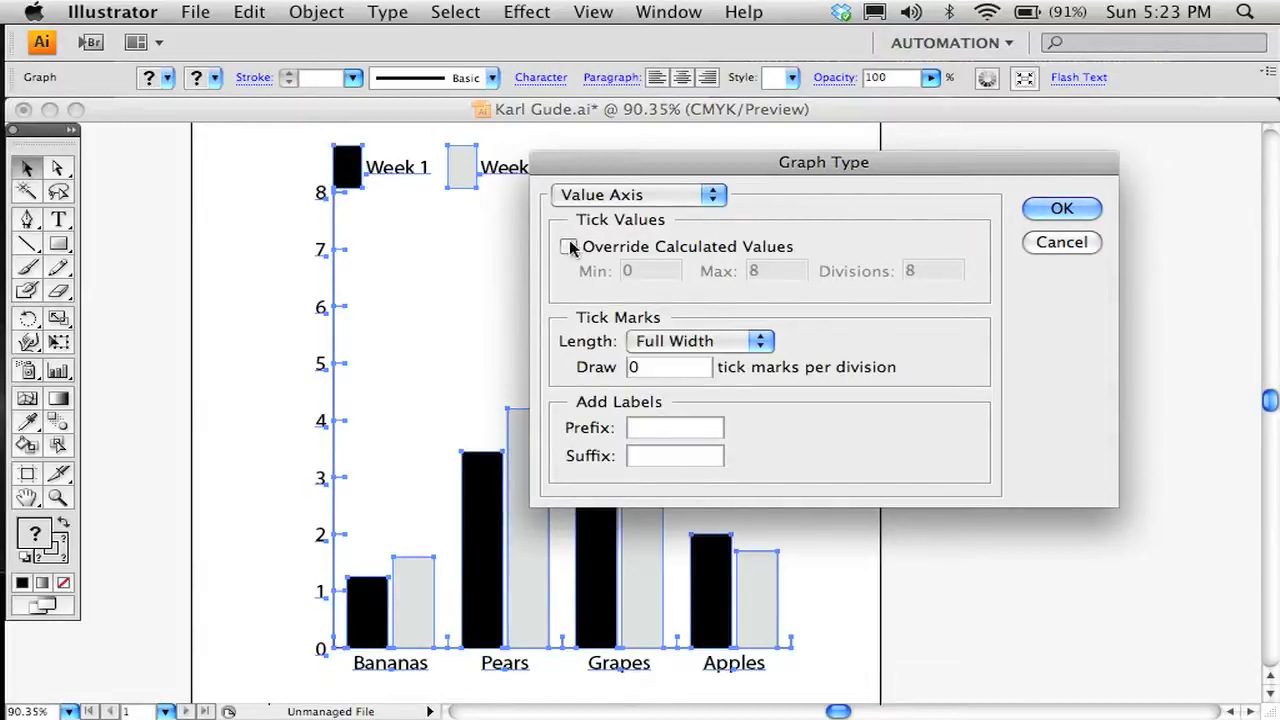
{"action": "left_click", "coordinate": [568, 246]}
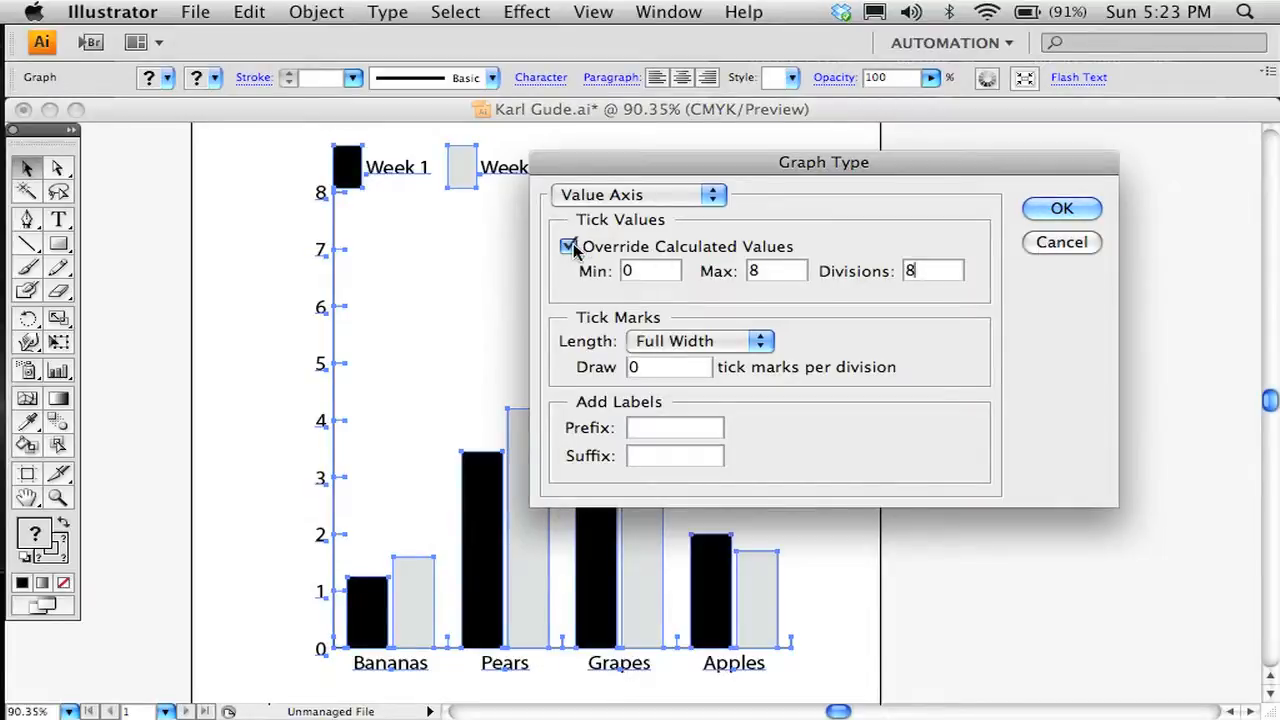
{"action": "left_click", "coordinate": [568, 246]}
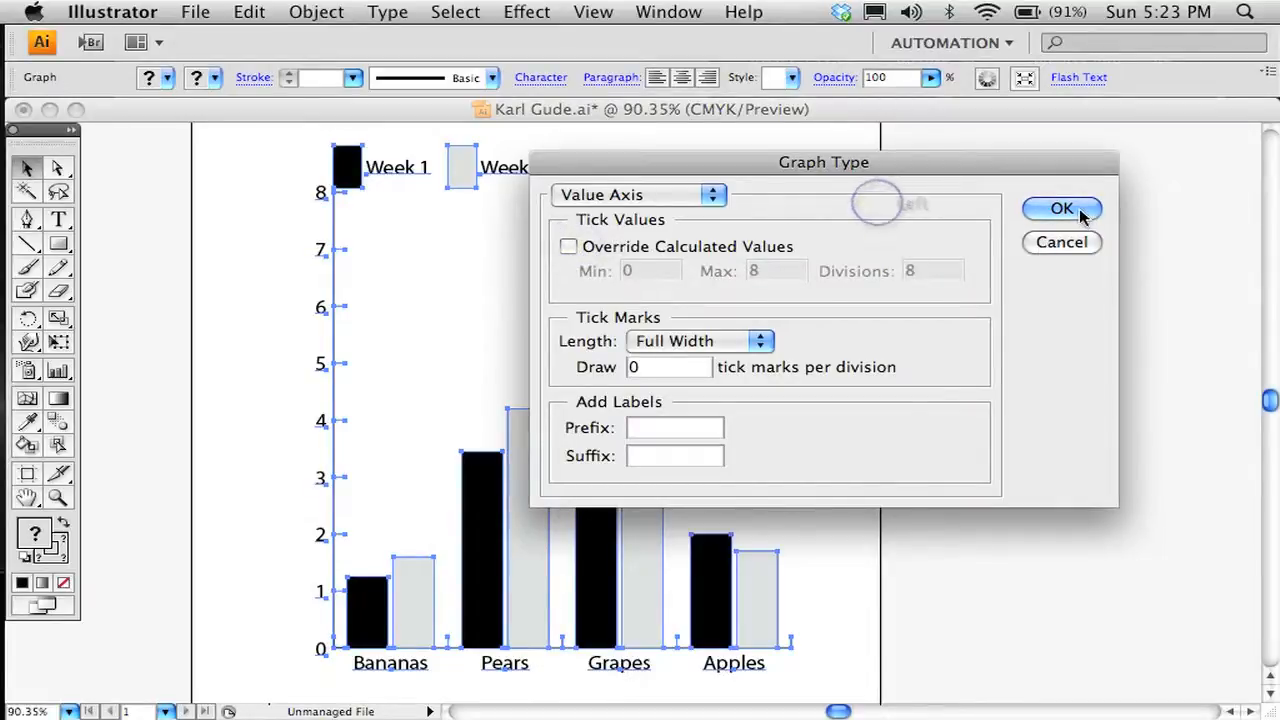
{"action": "left_click", "coordinate": [1060, 208]}
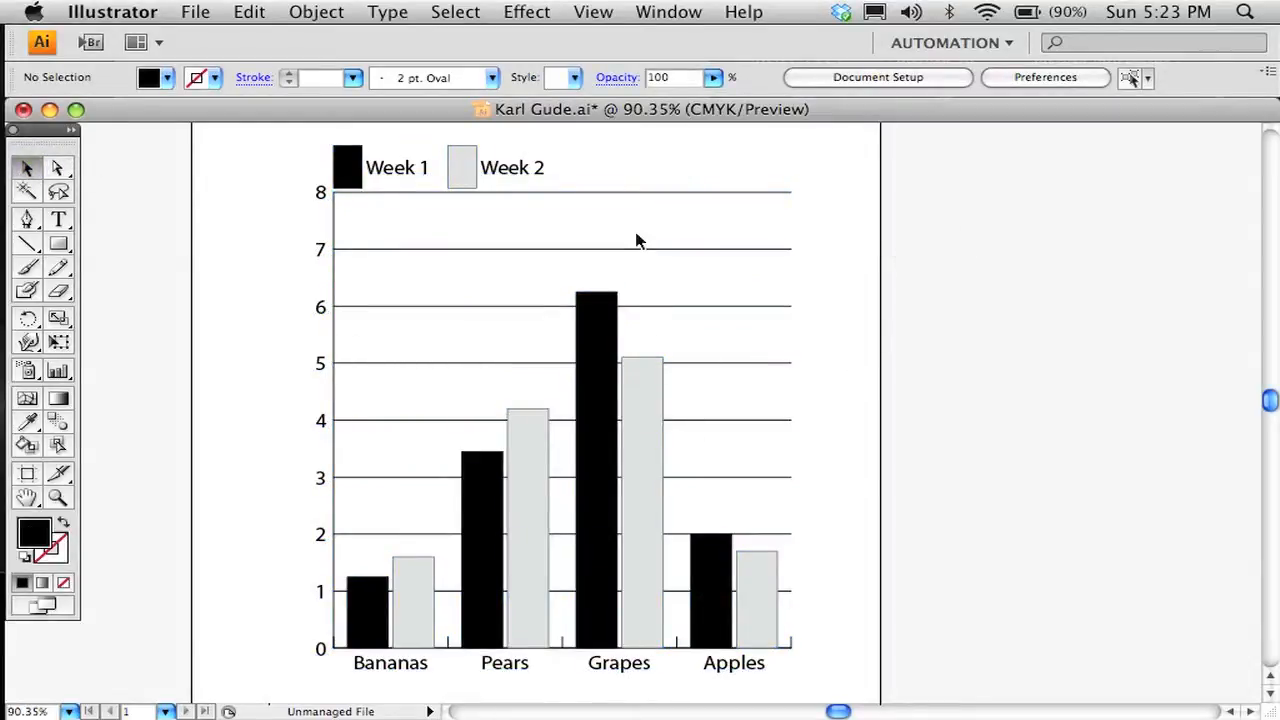
{"action": "mouse_move", "coordinate": [348, 164]}
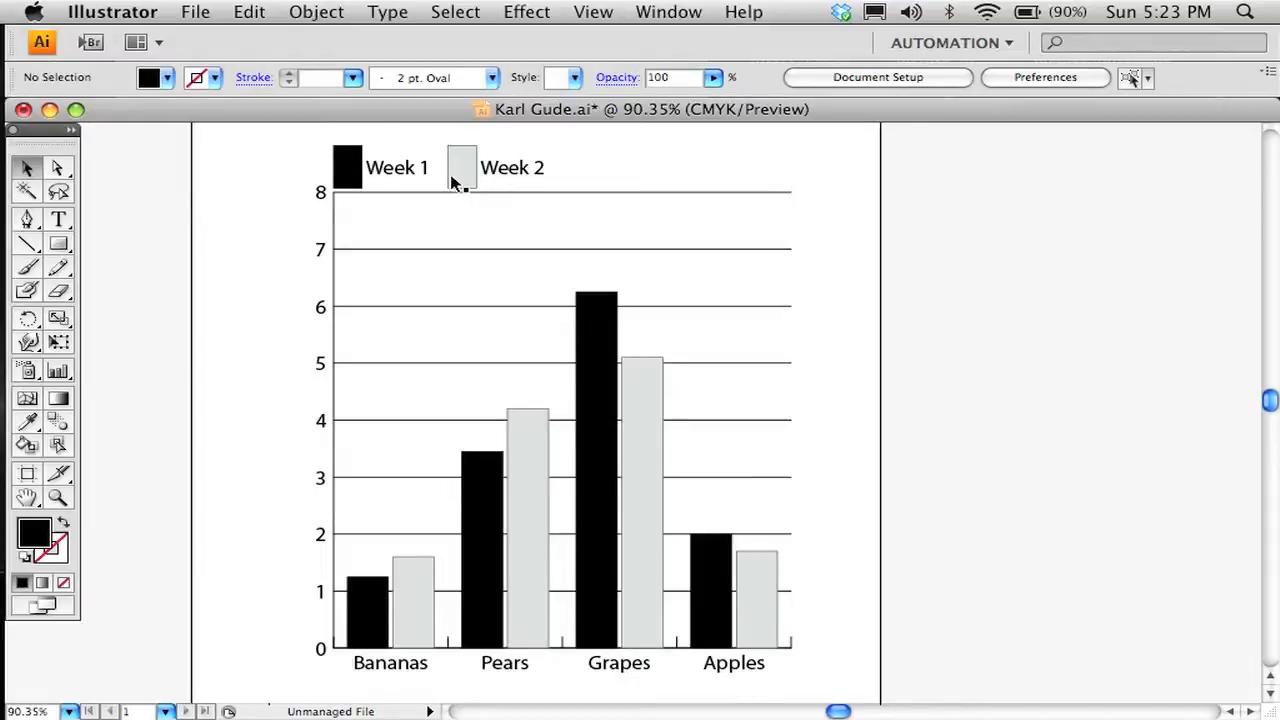
{"action": "mouse_move", "coordinate": [608, 384]}
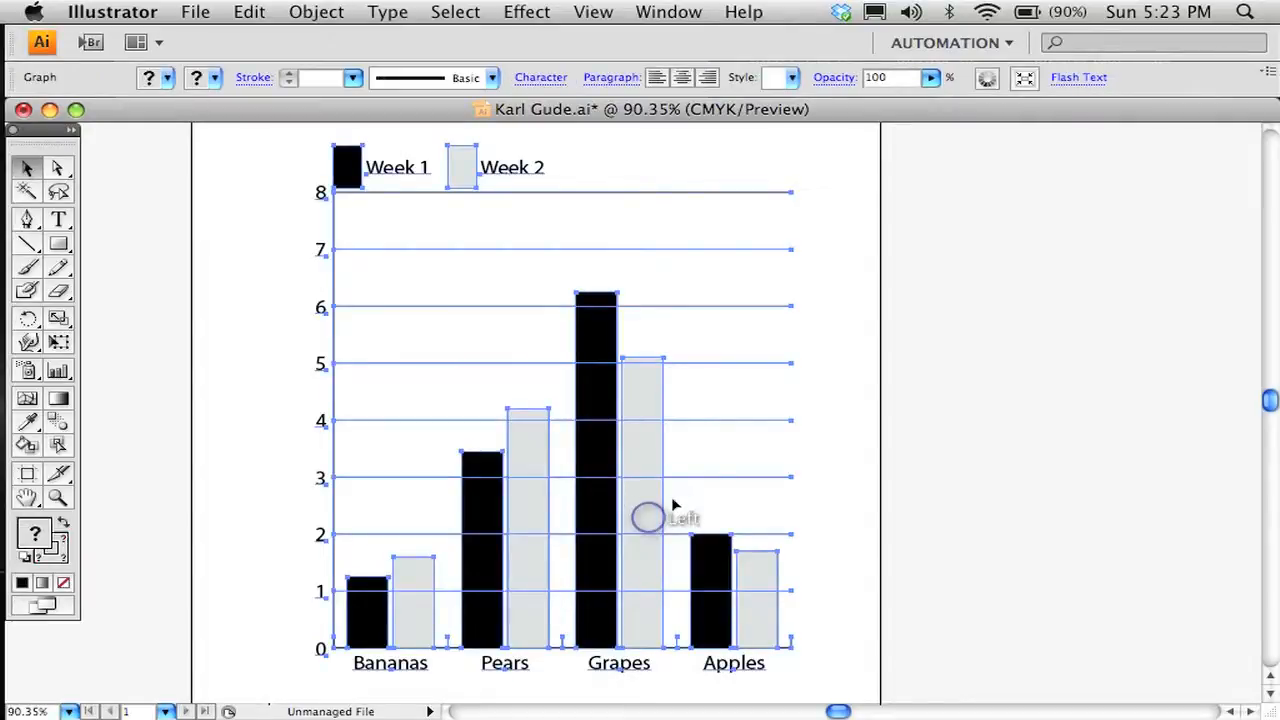
{"action": "mouse_move", "coordinate": [736, 428]}
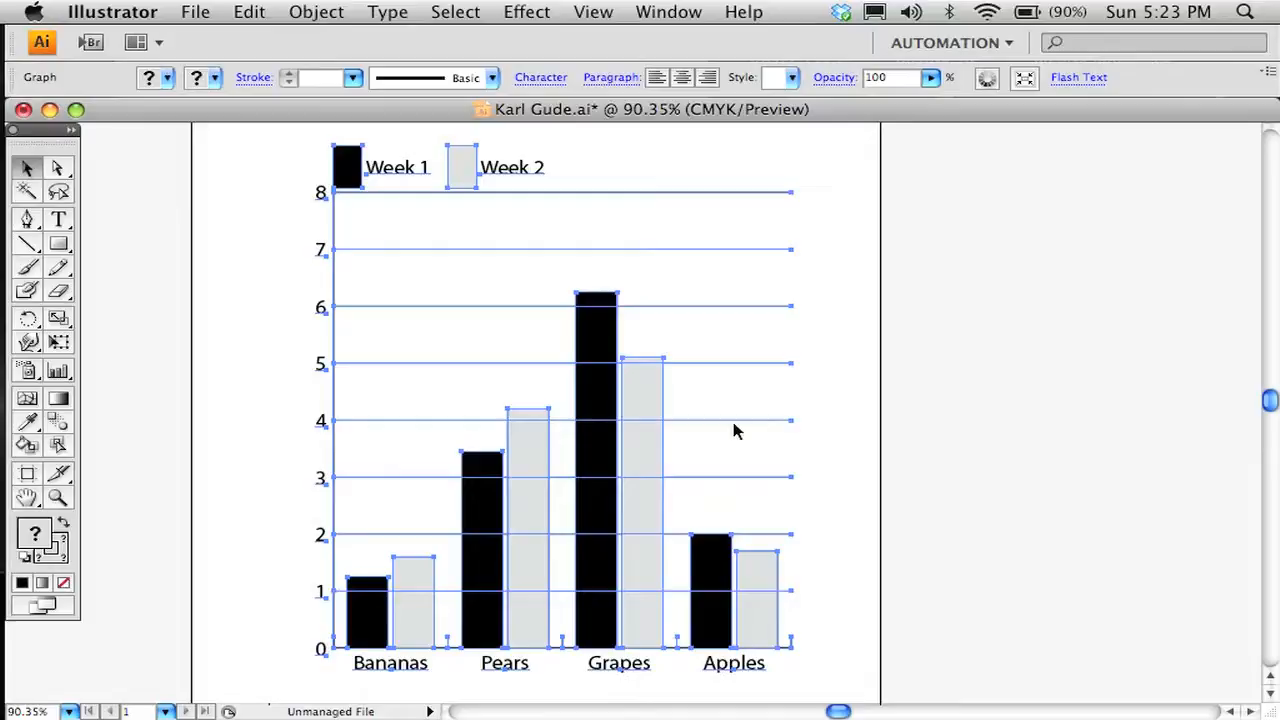
{"action": "mouse_move", "coordinate": [518, 404]}
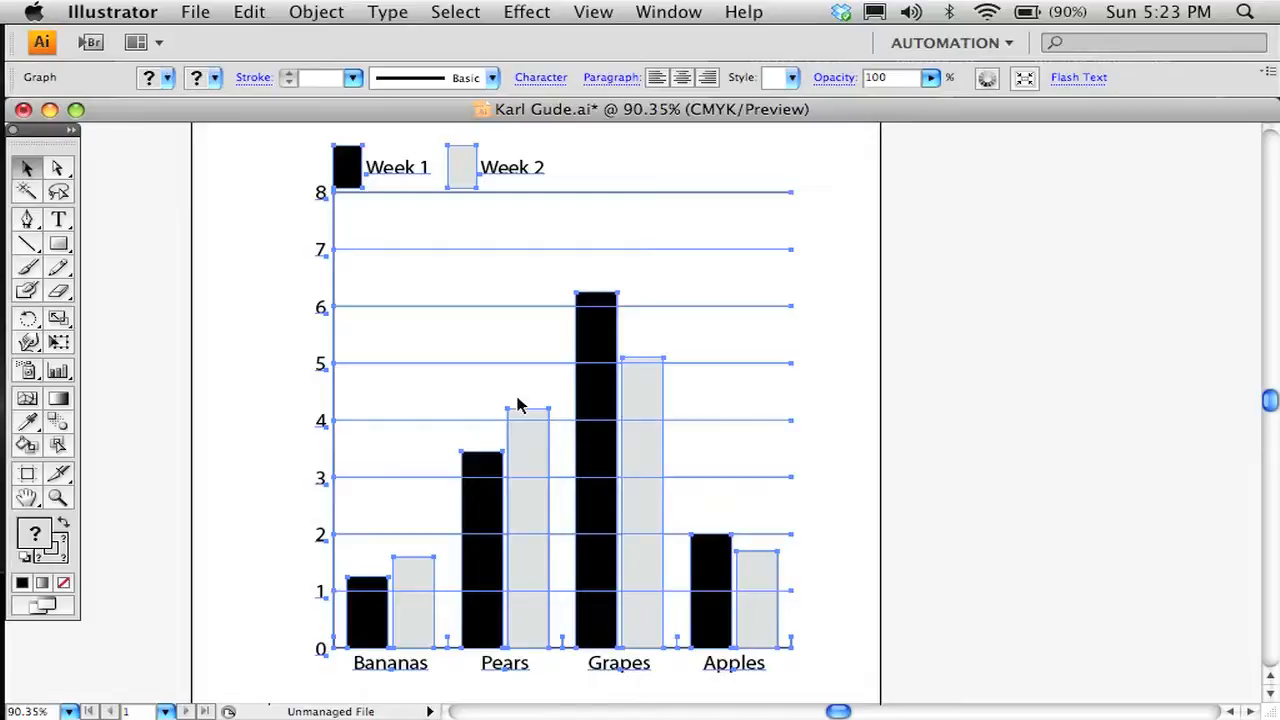
{"action": "mouse_move", "coordinate": [350, 404]}
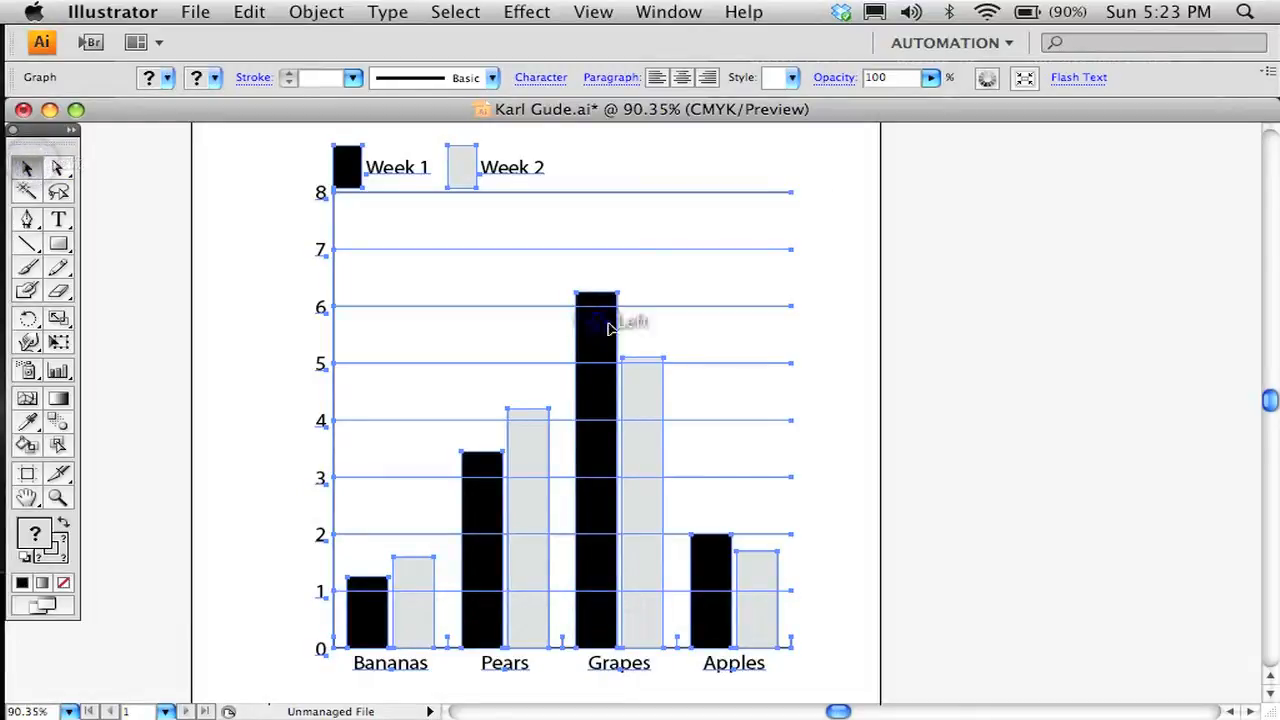
{"action": "left_click", "coordinate": [316, 12]}
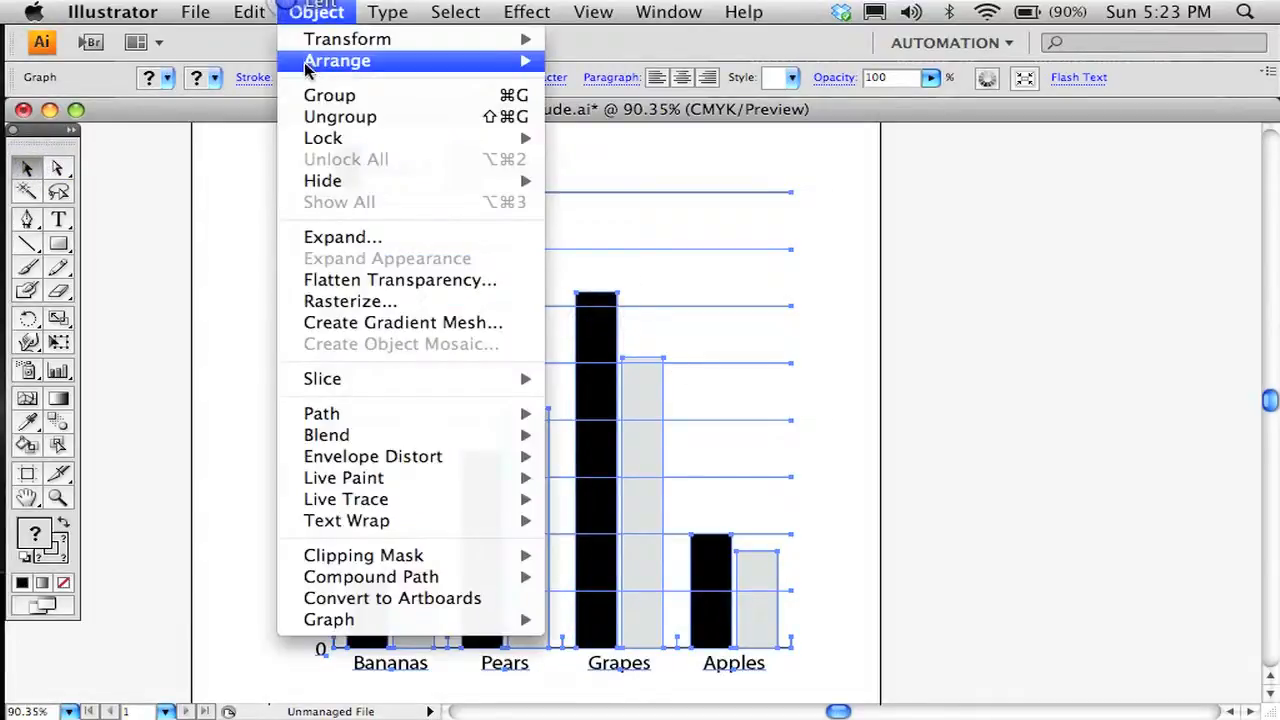
{"action": "left_click", "coordinate": [340, 116]}
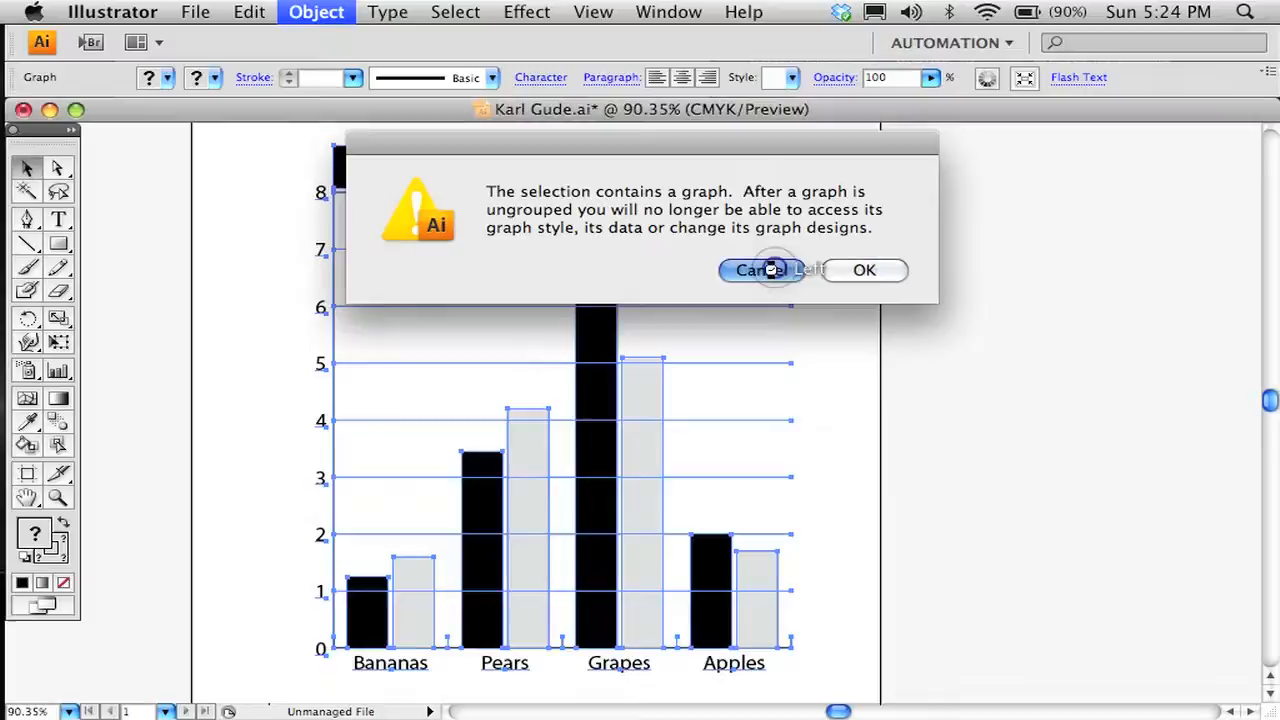
{"action": "left_click", "coordinate": [864, 270]}
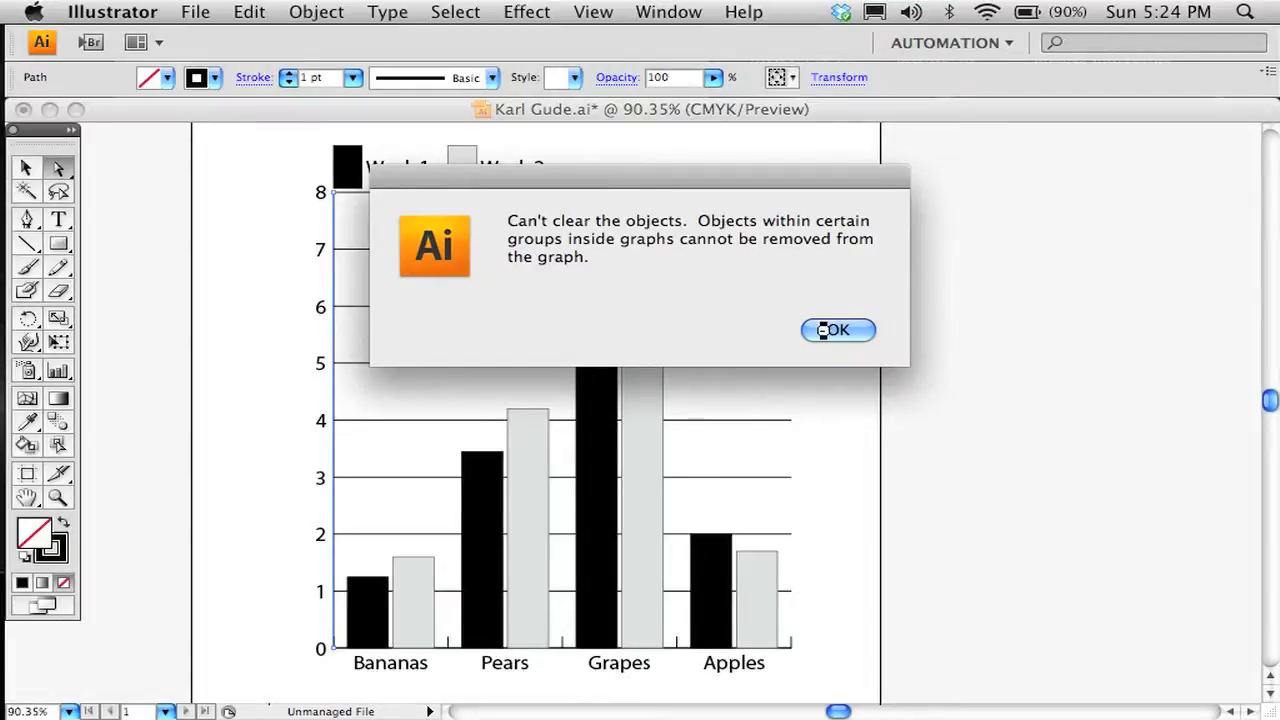
{"action": "left_click", "coordinate": [836, 330]}
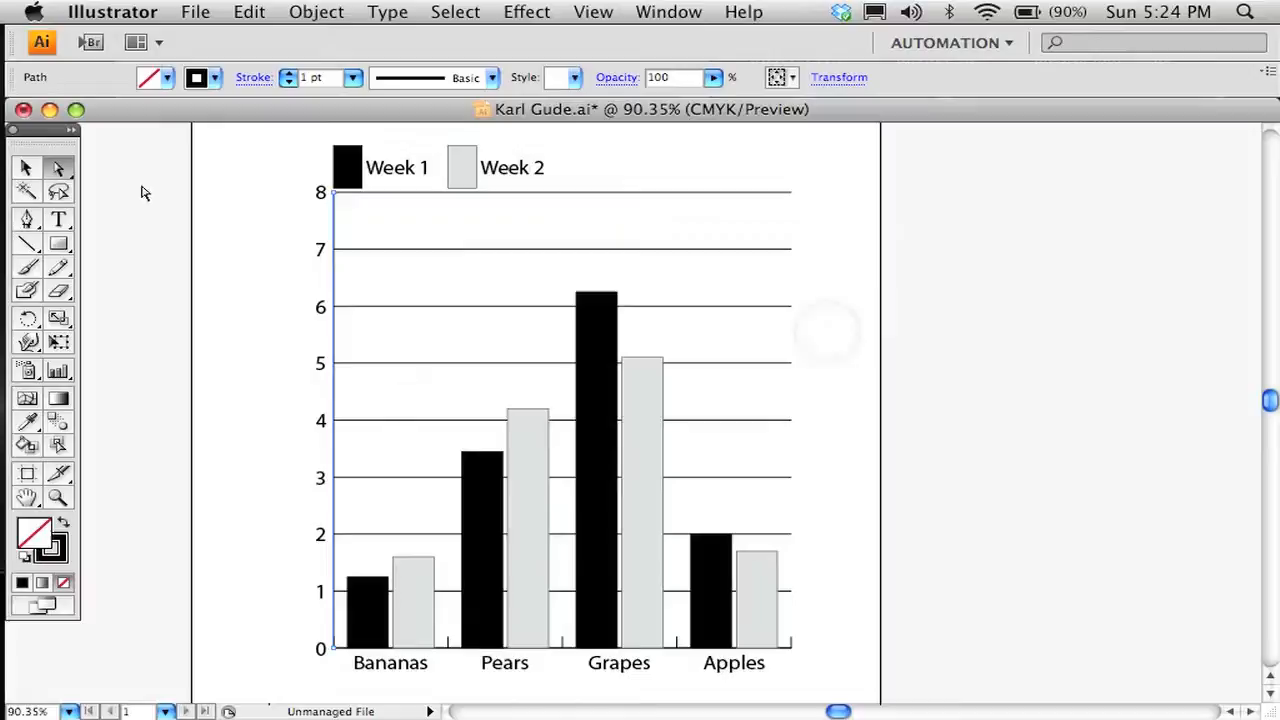
{"action": "mouse_move", "coordinate": [180, 212]}
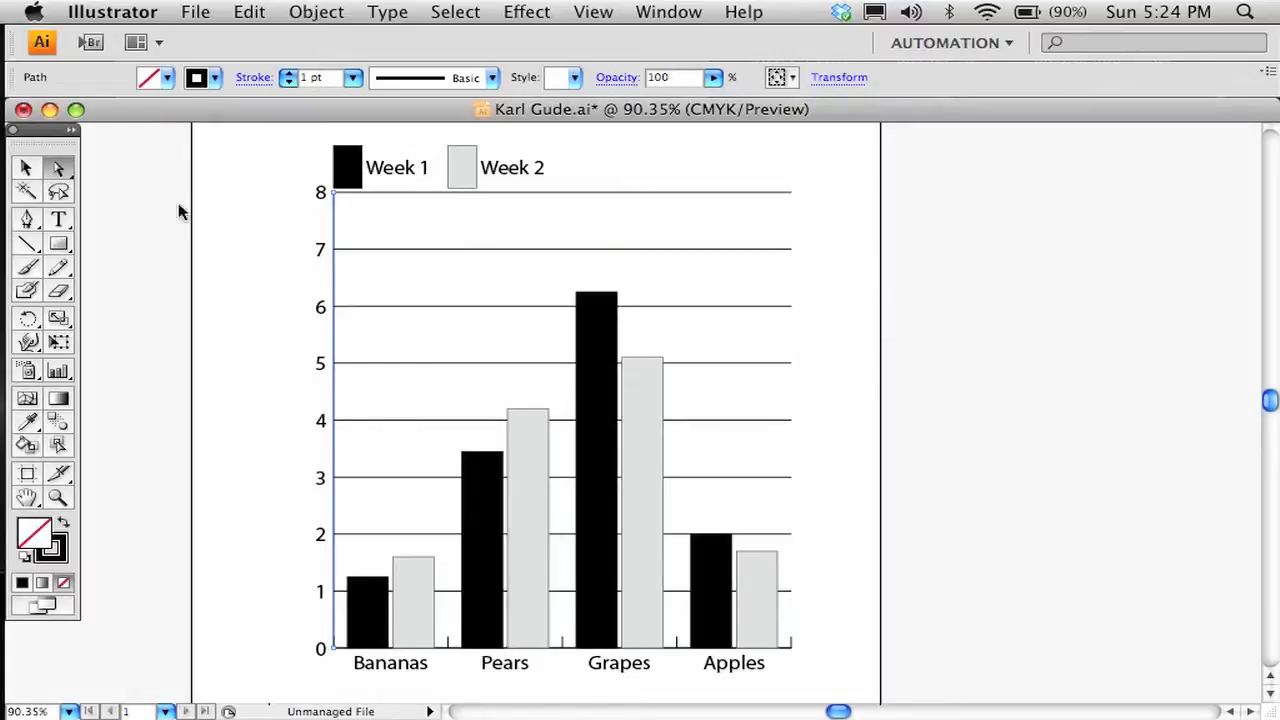
{"action": "left_click", "coordinate": [150, 76]}
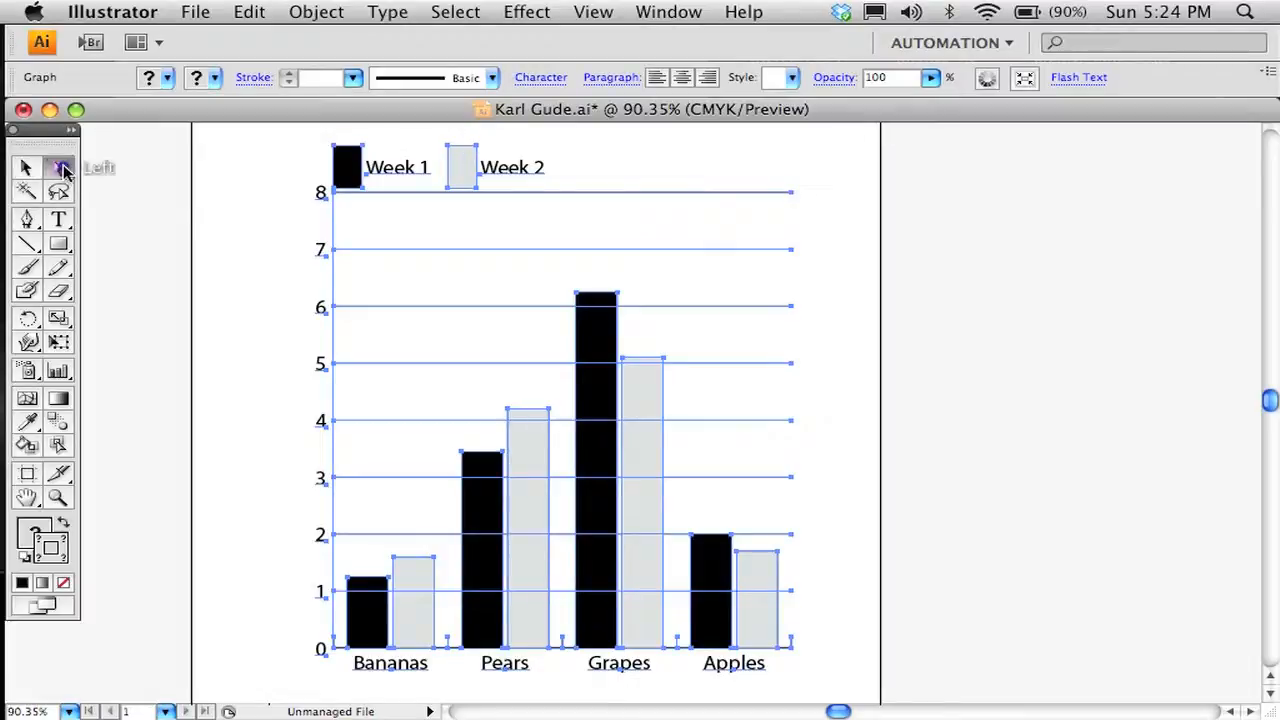
{"action": "left_click", "coordinate": [460, 168]}
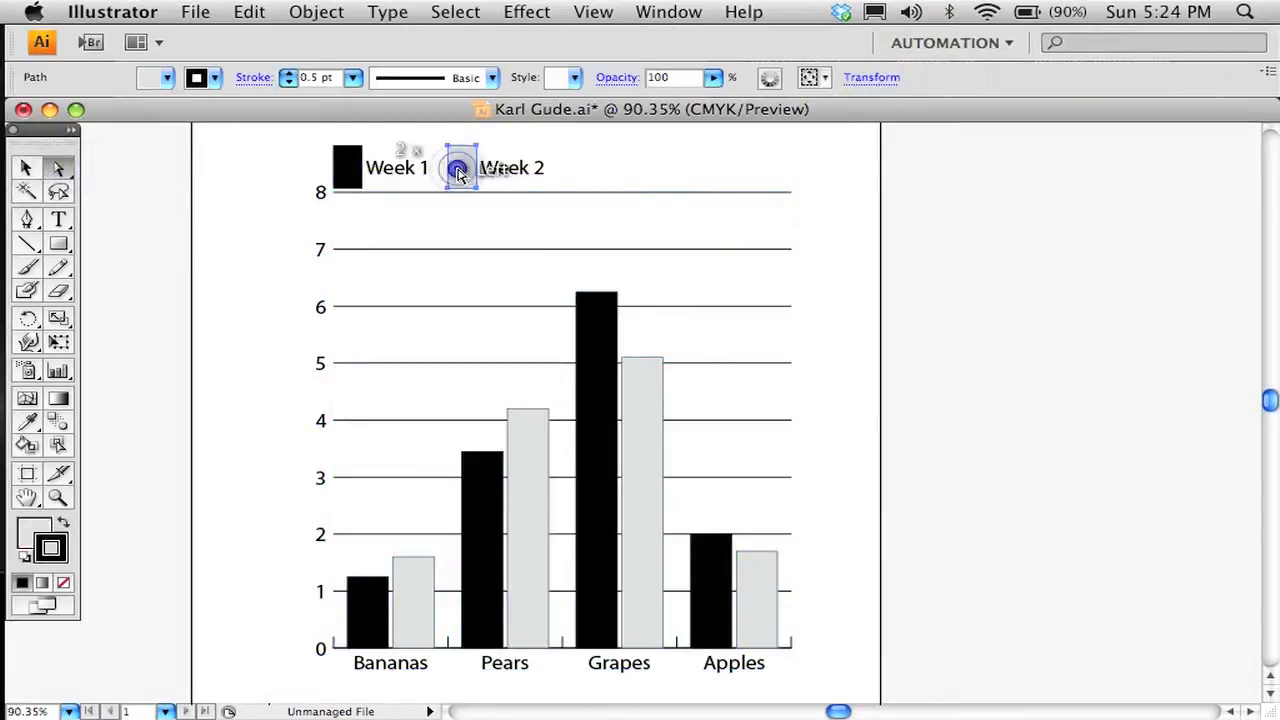
{"action": "right_click", "coordinate": [458, 168]}
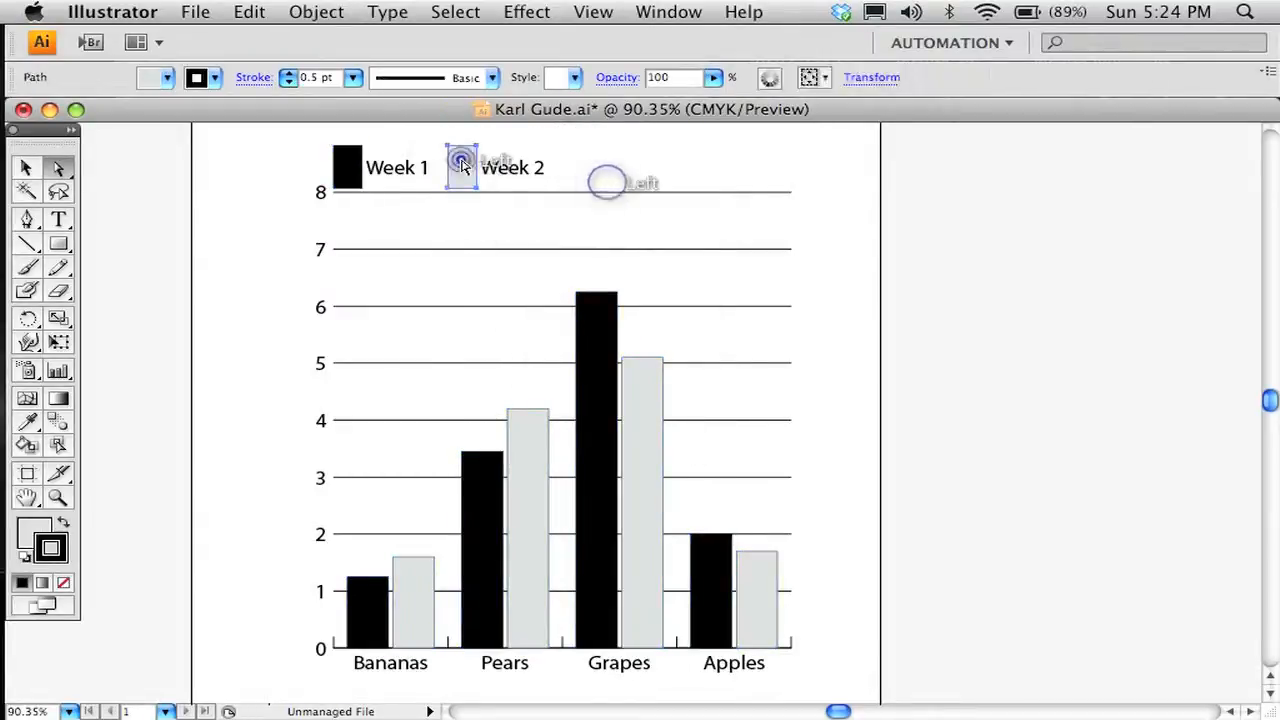
{"action": "left_click", "coordinate": [460, 168]}
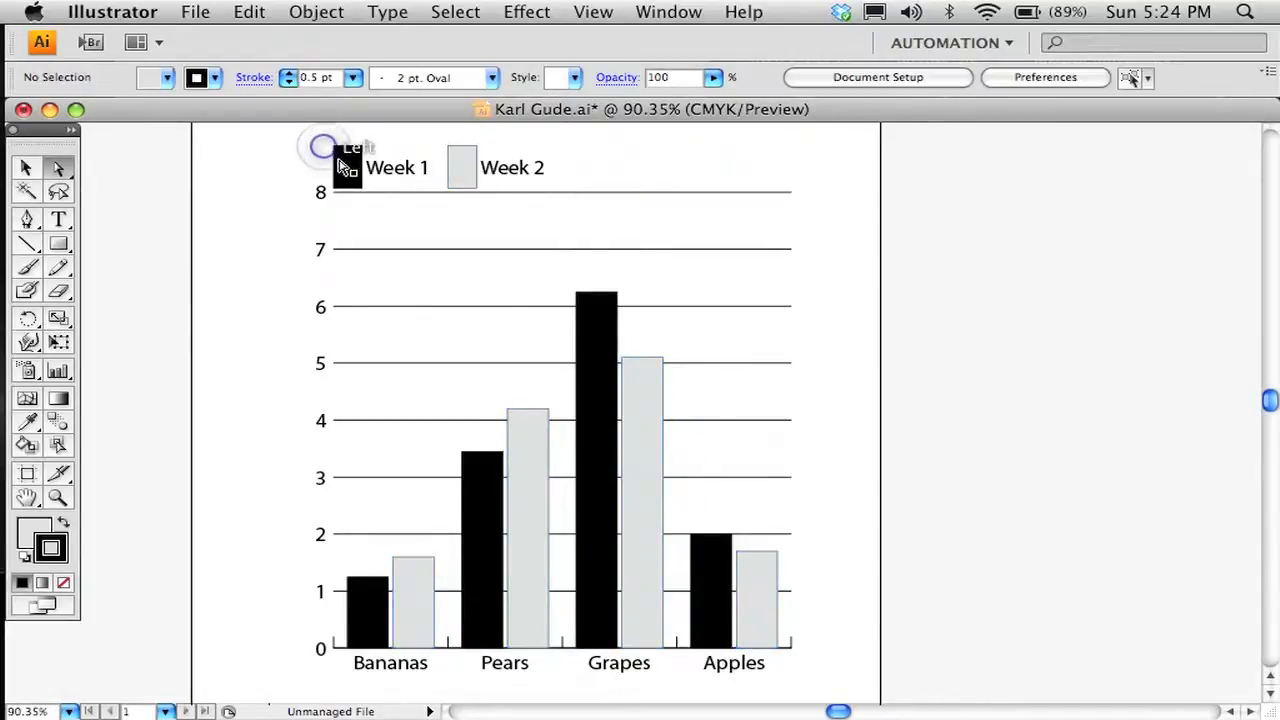
{"action": "left_click", "coordinate": [348, 168]}
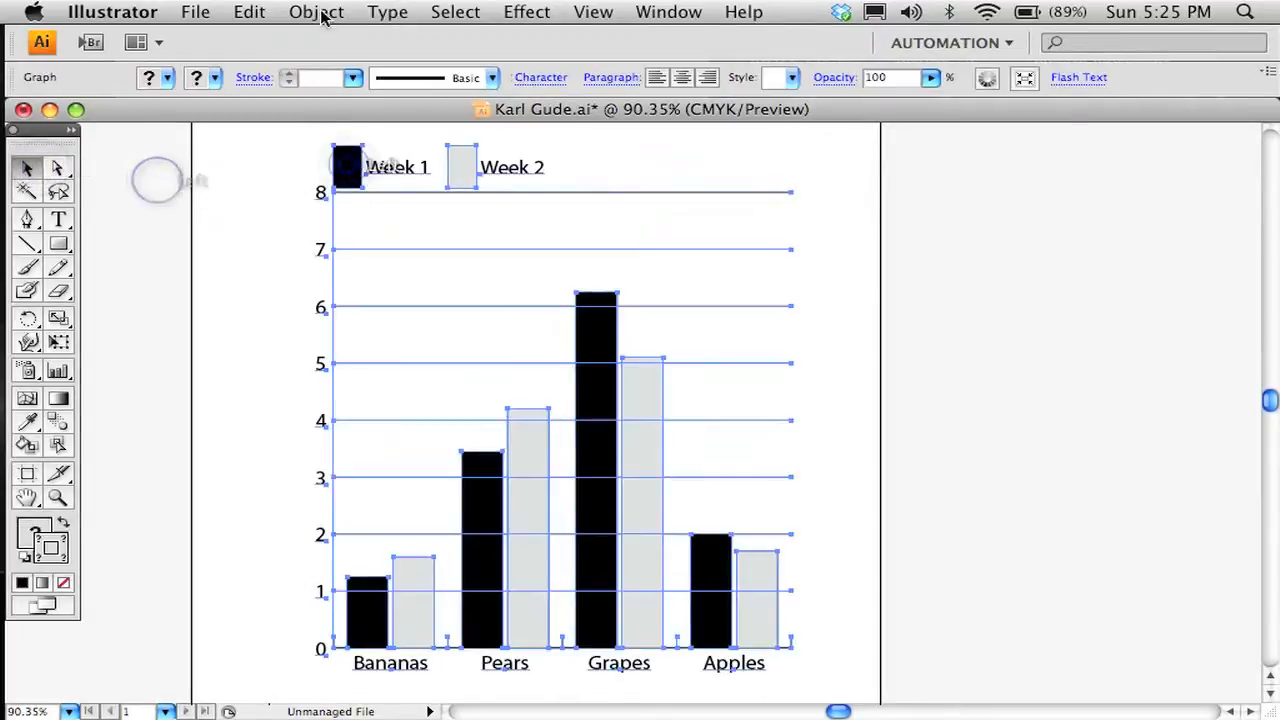
- Ungroup the graph via Object > Ungroup, confirm the warning, and select the bottom axis line alone
{"action": "left_click", "coordinate": [316, 12]}
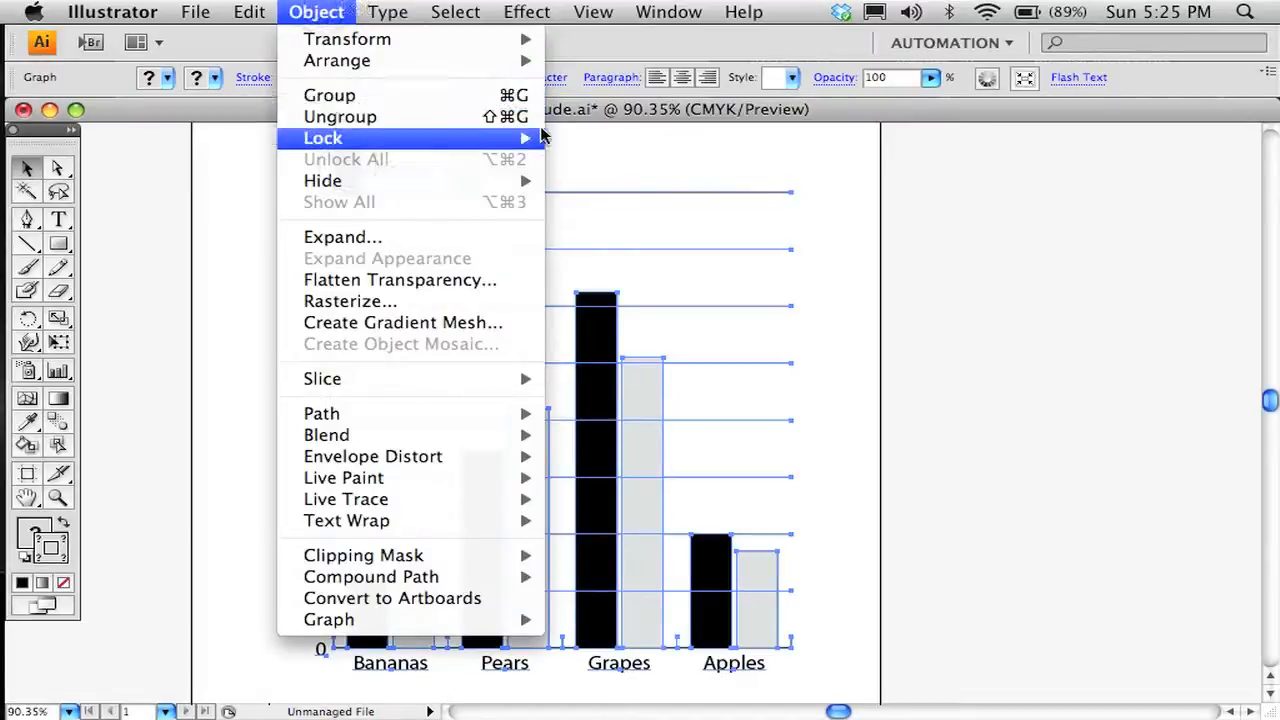
{"action": "left_click", "coordinate": [340, 116]}
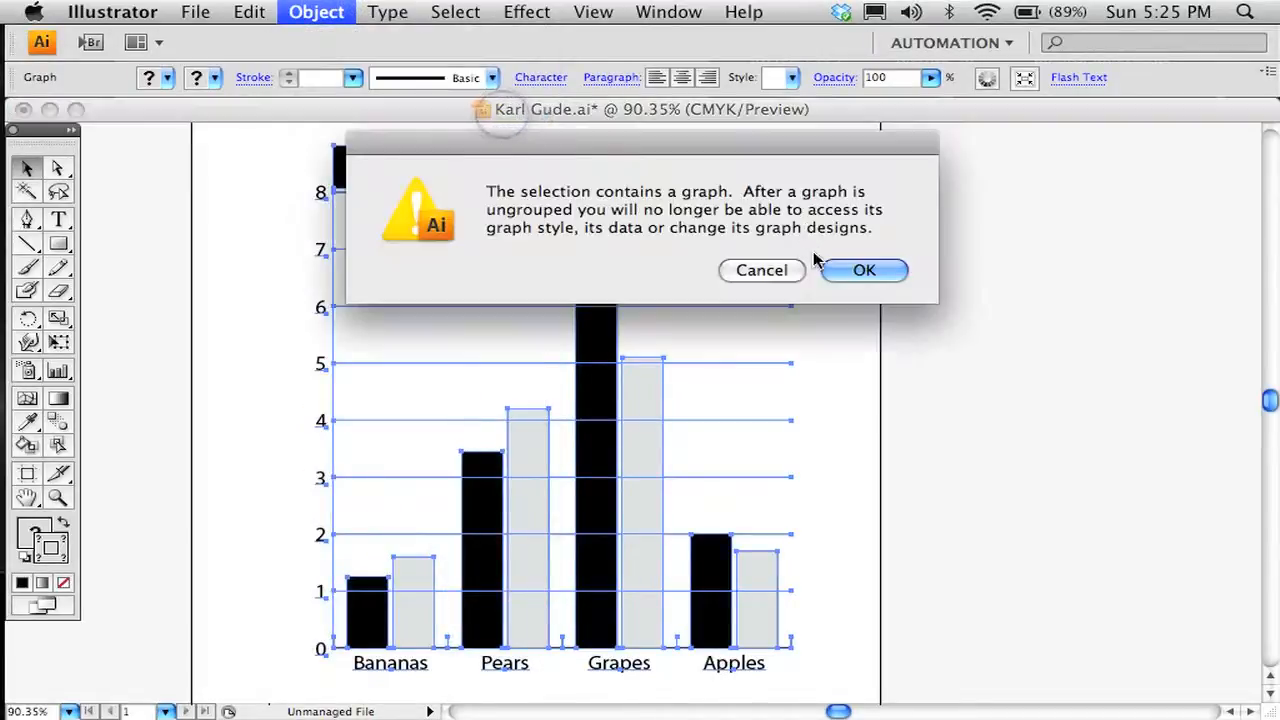
{"action": "left_click", "coordinate": [864, 270]}
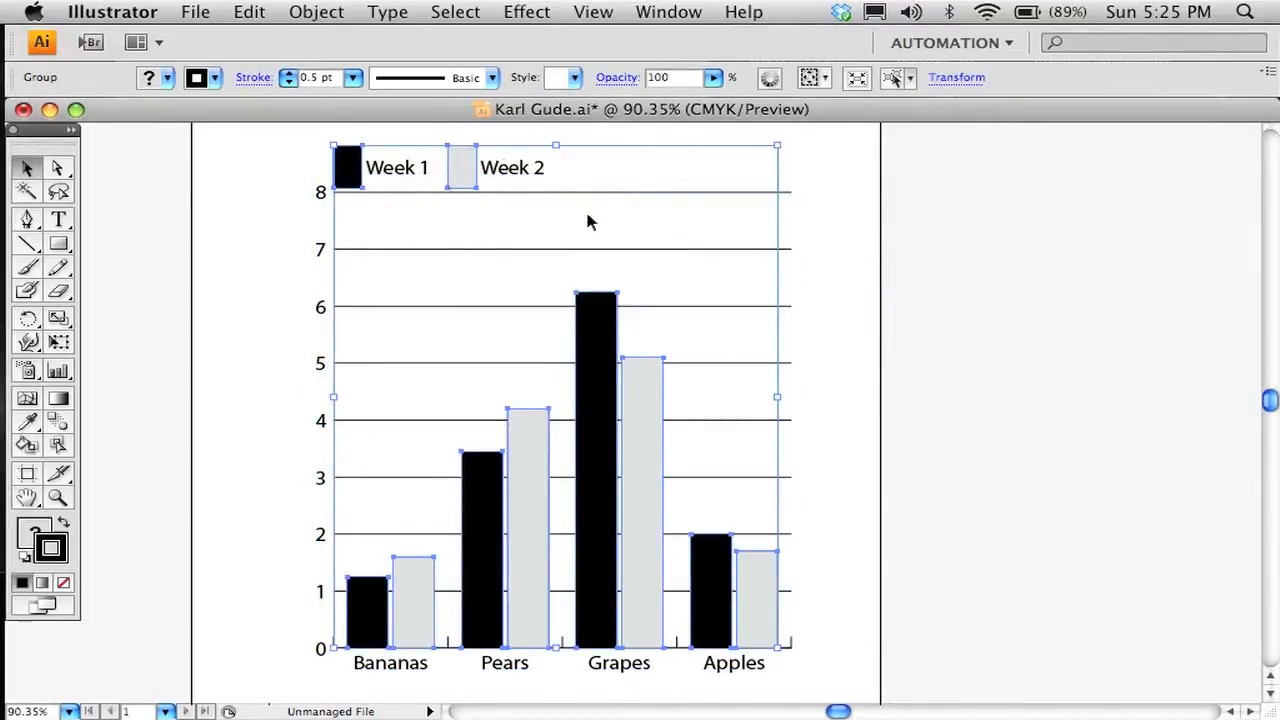
{"action": "left_click", "coordinate": [316, 12]}
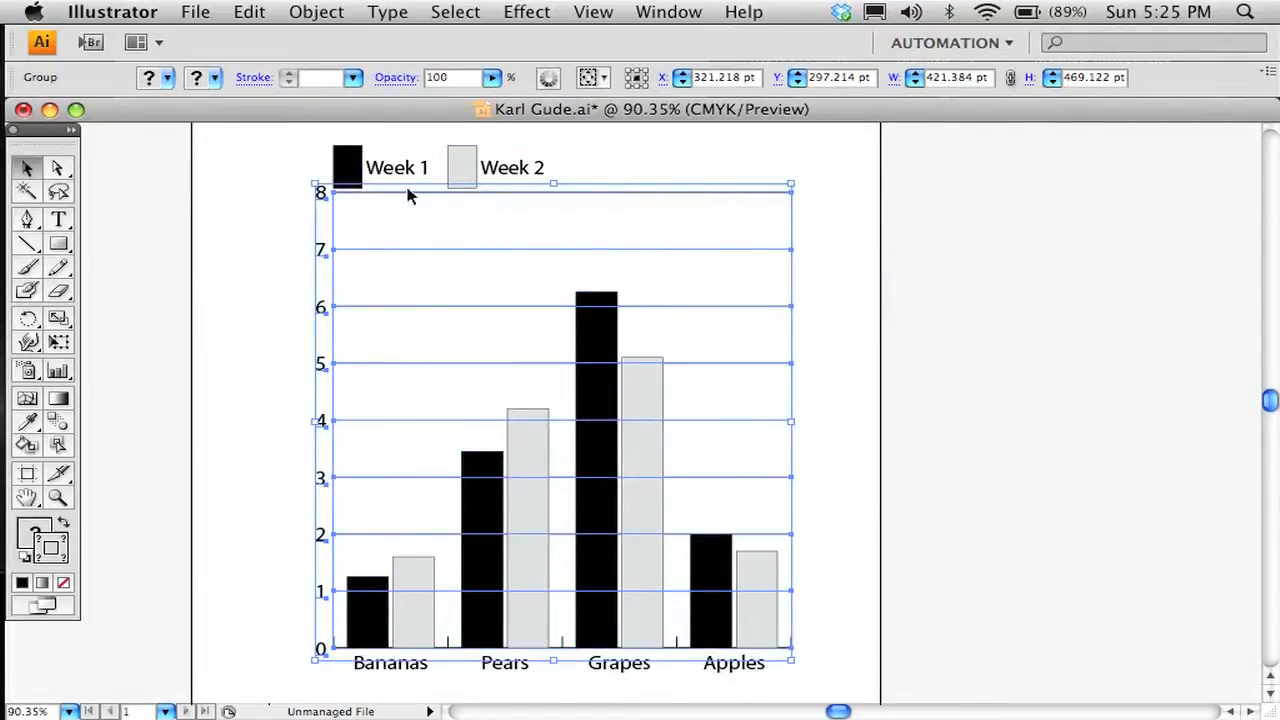
{"action": "mouse_move", "coordinate": [348, 212]}
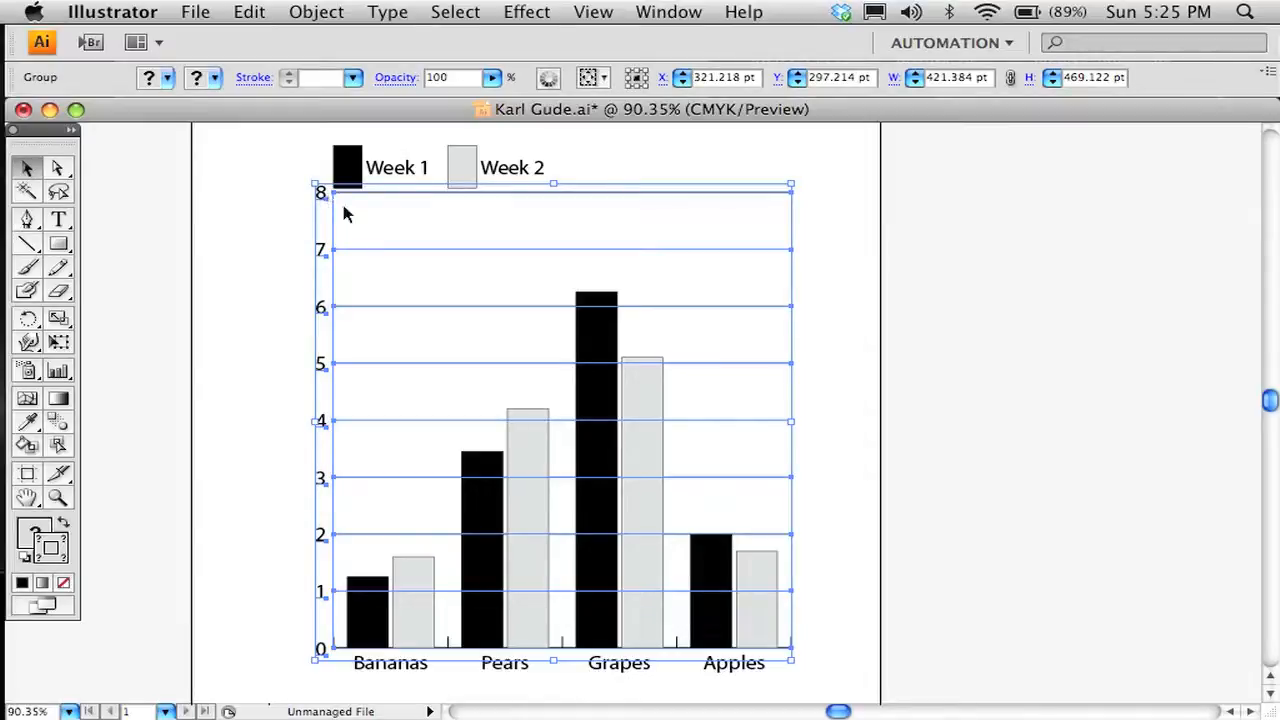
{"action": "left_click", "coordinate": [316, 12]}
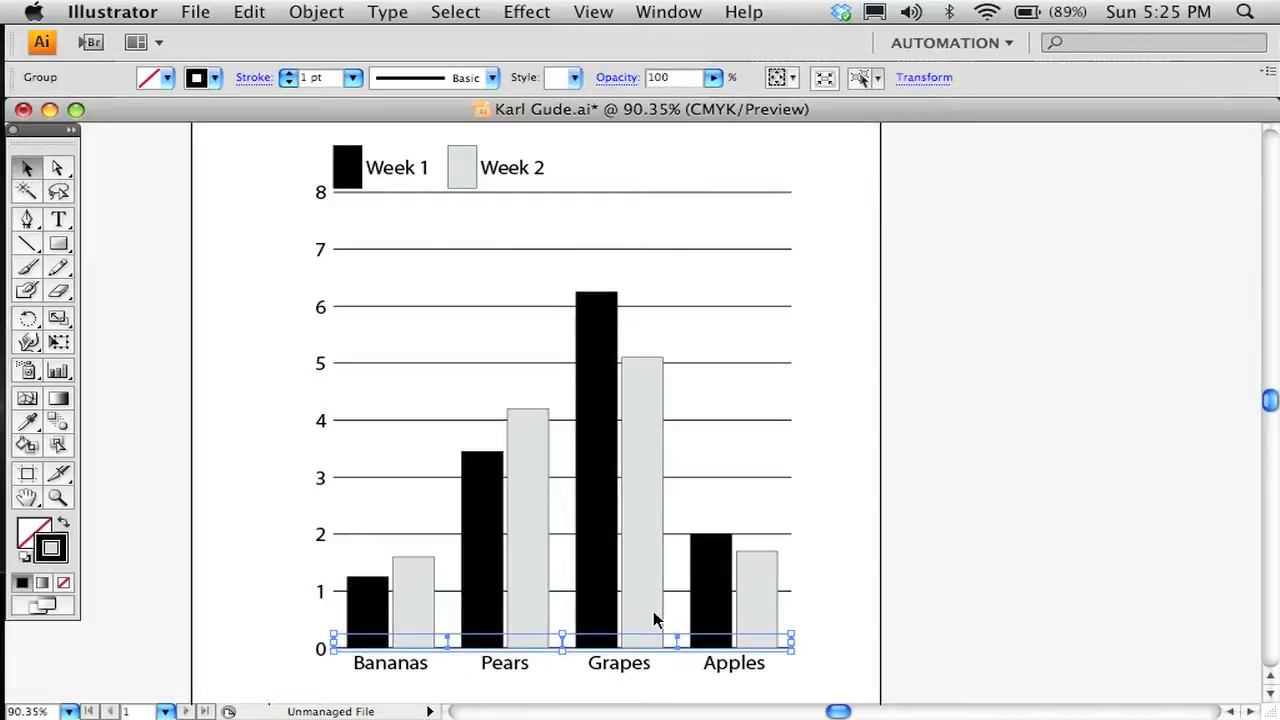
{"action": "mouse_move", "coordinate": [764, 628]}
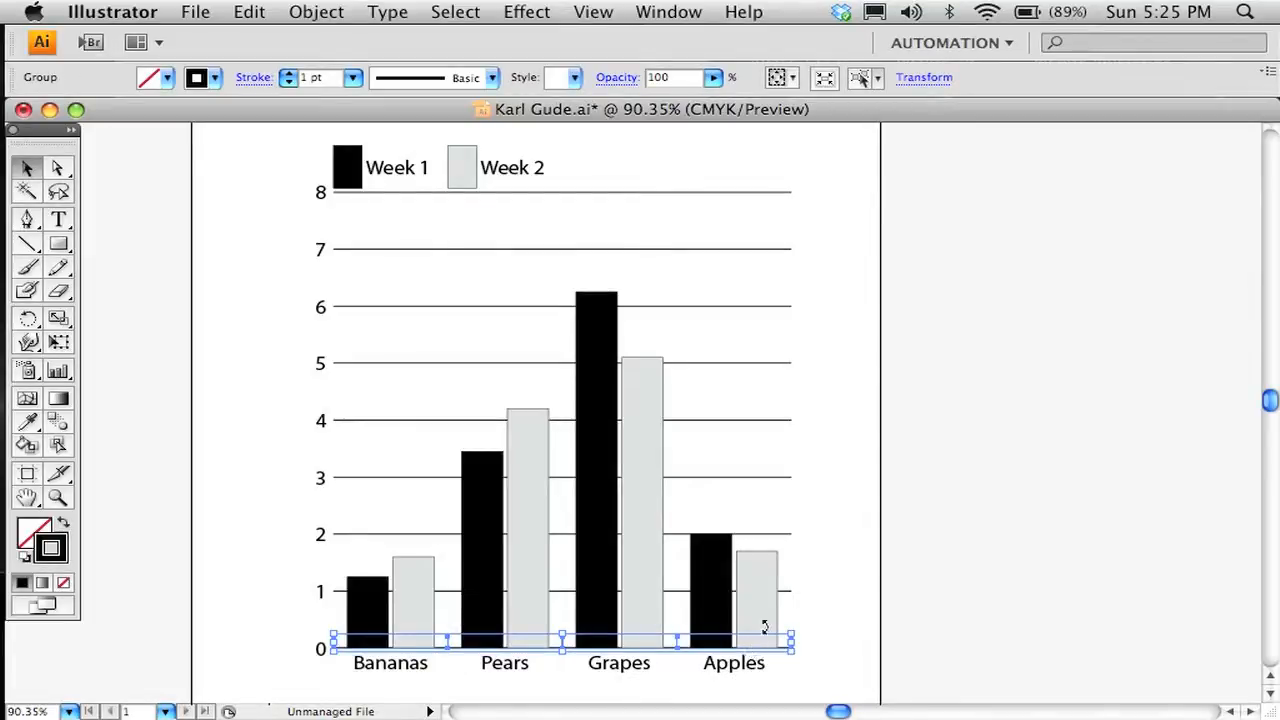